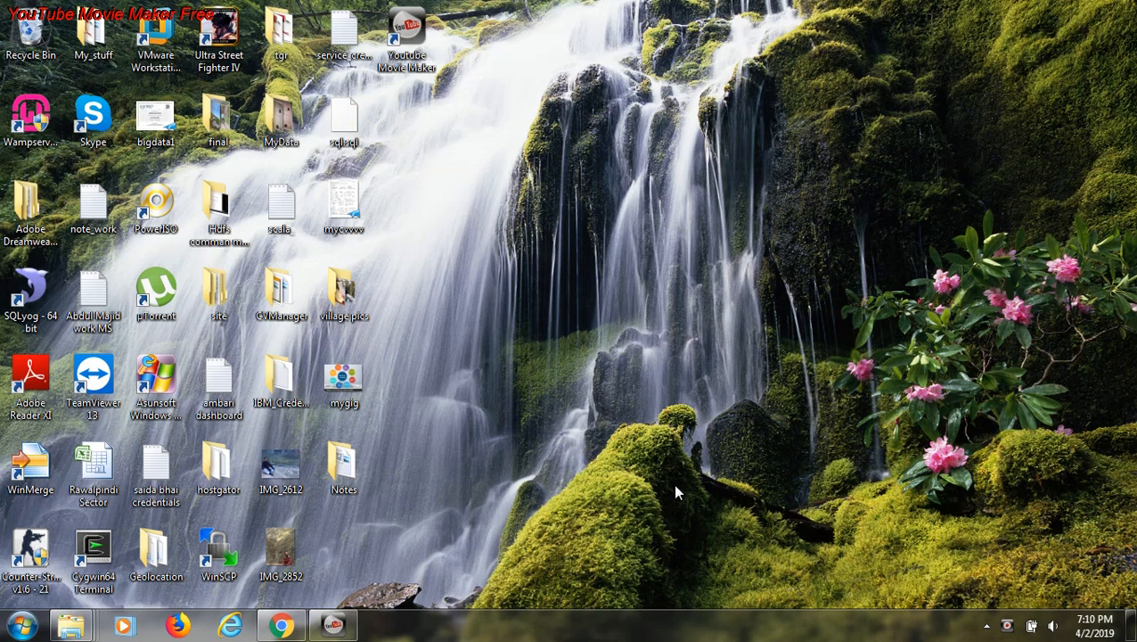
mouse_move(355, 336)
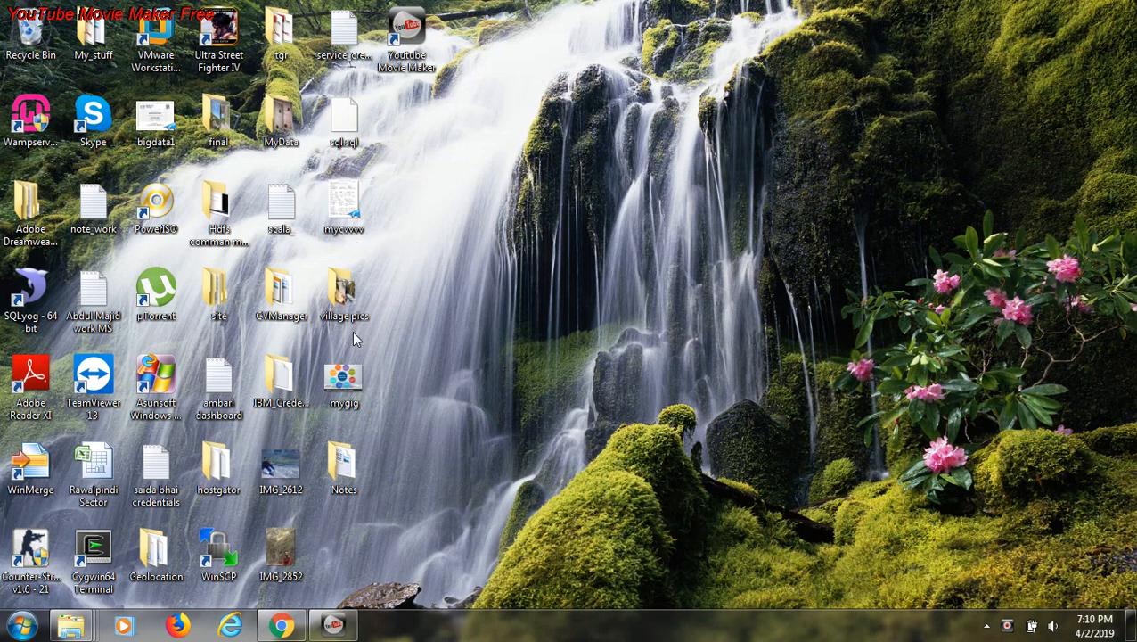
mouse_move(485, 302)
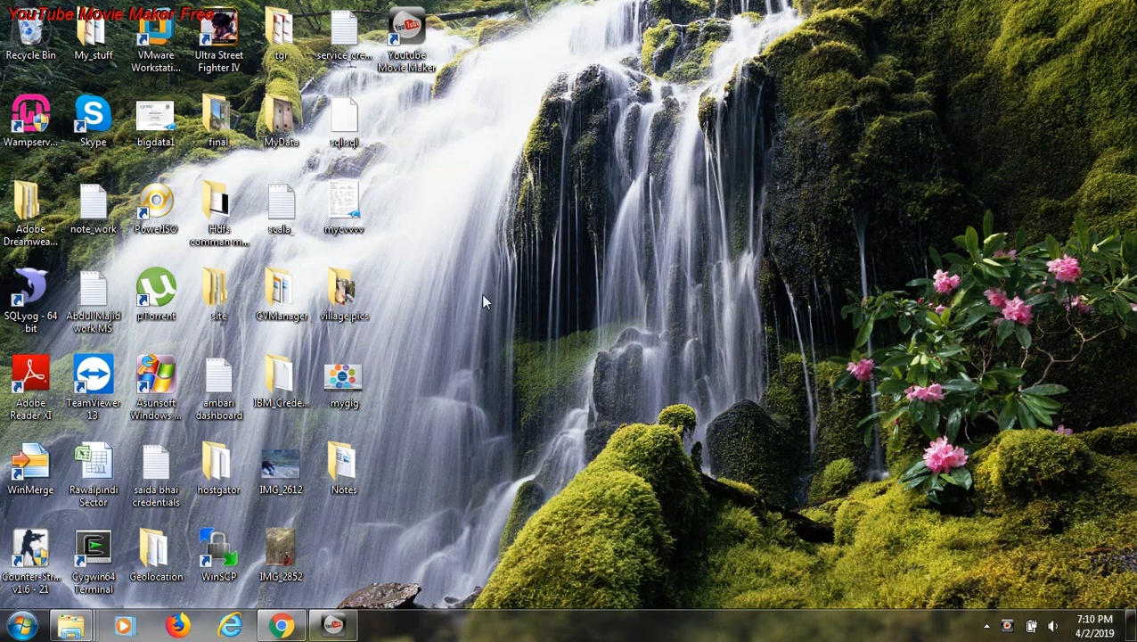
mouse_move(407, 312)
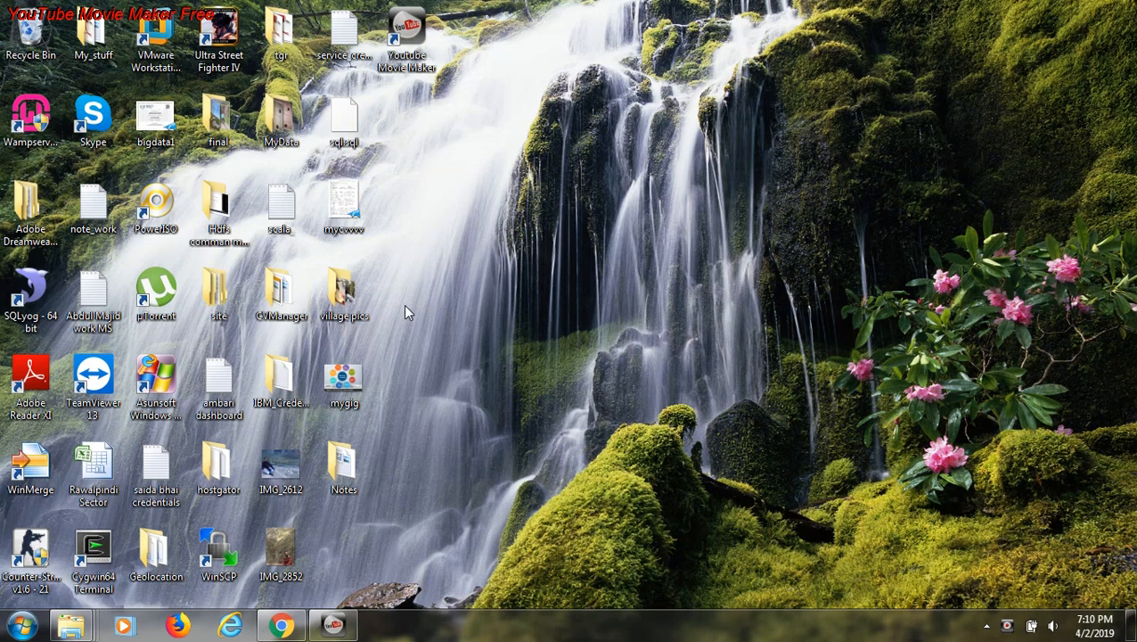
mouse_move(376, 327)
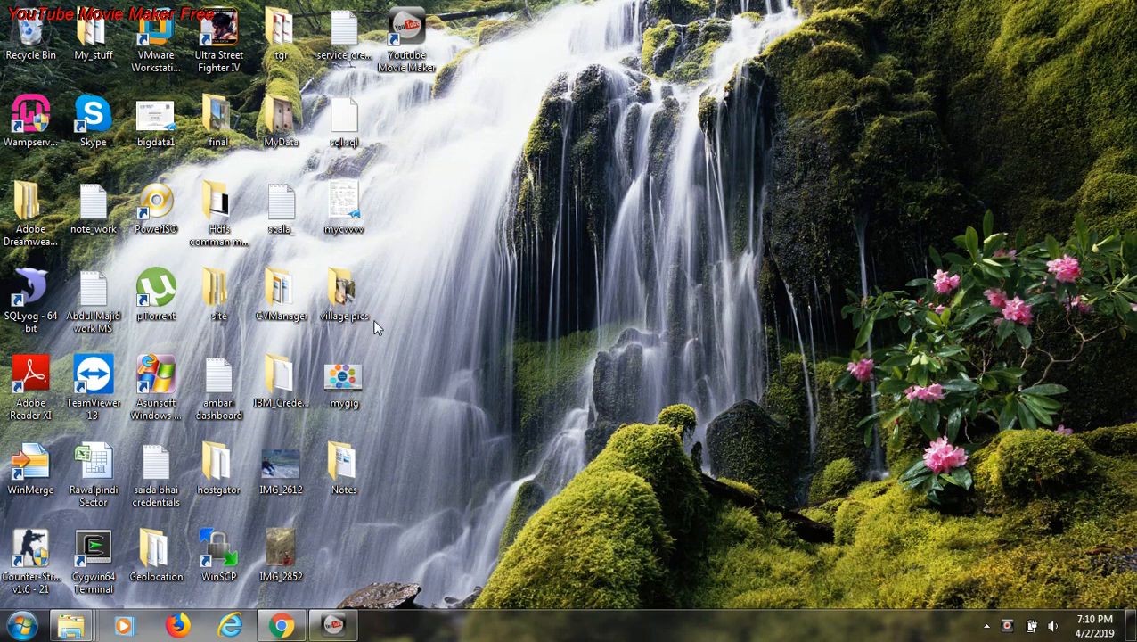
mouse_move(370, 218)
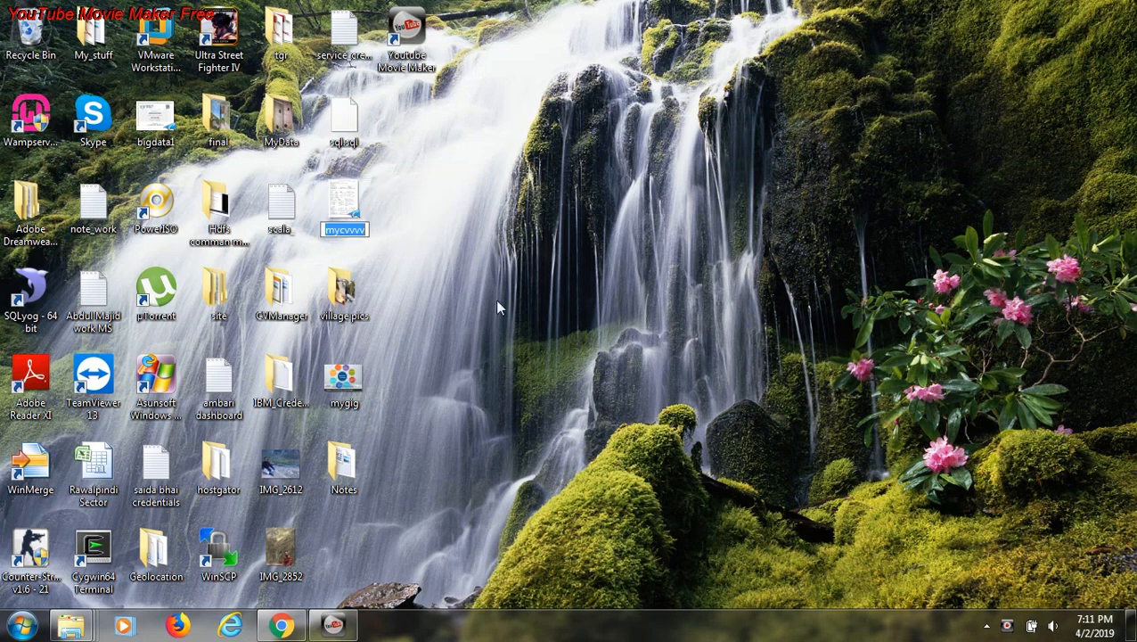
- Select the Test3 folder on drive D to check its contents
text(adsflasd)
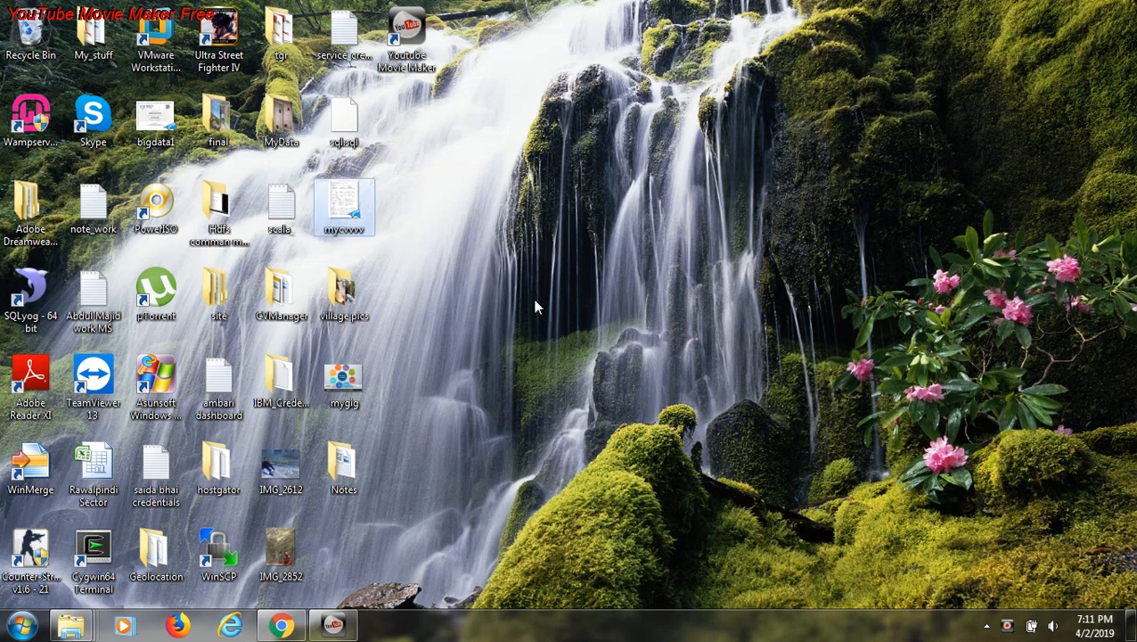
mouse_move(489, 312)
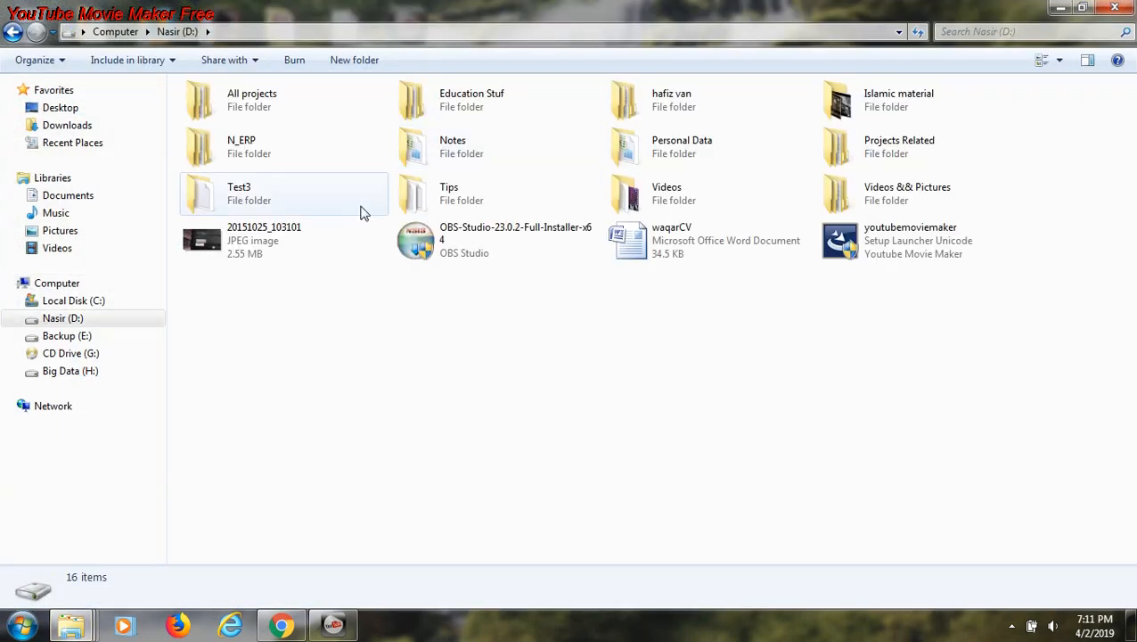
click(263, 205)
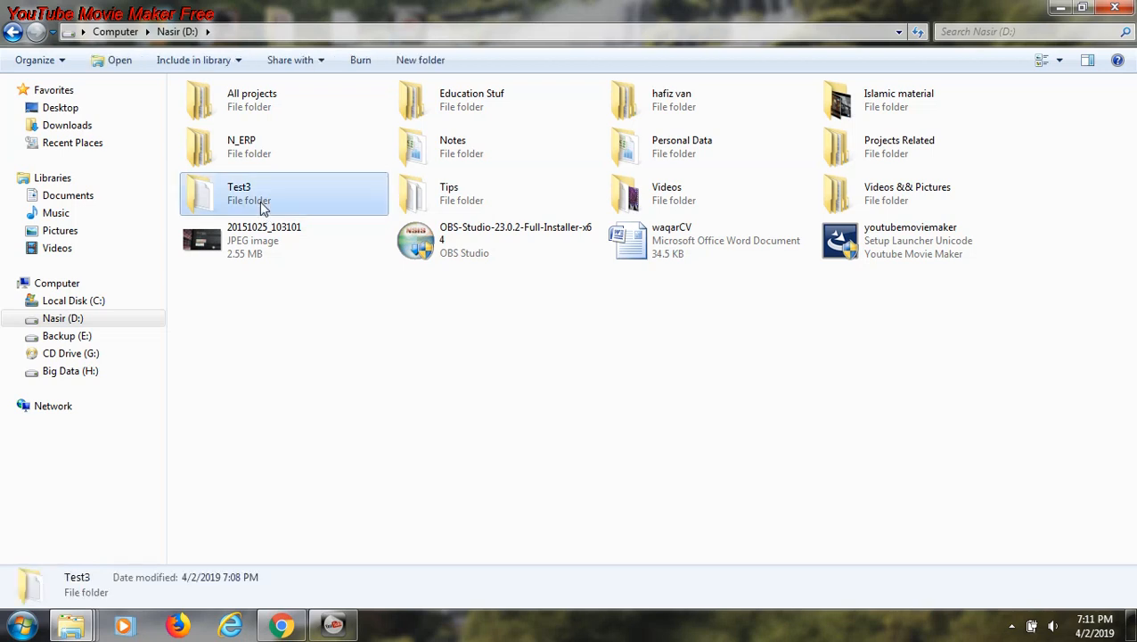
mouse_move(269, 205)
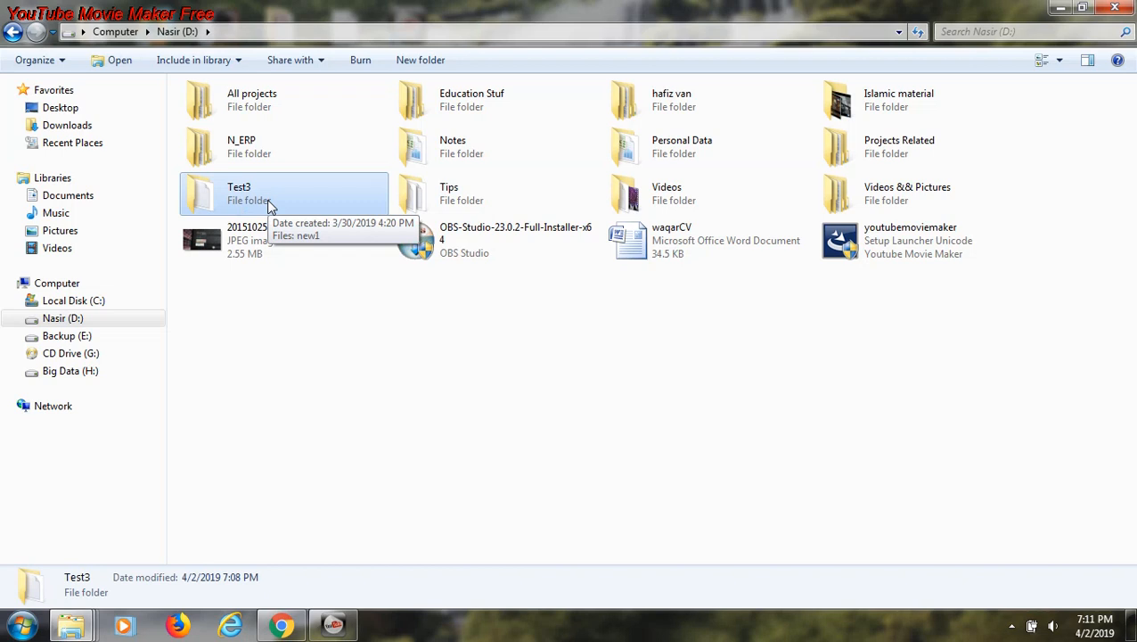
mouse_move(279, 365)
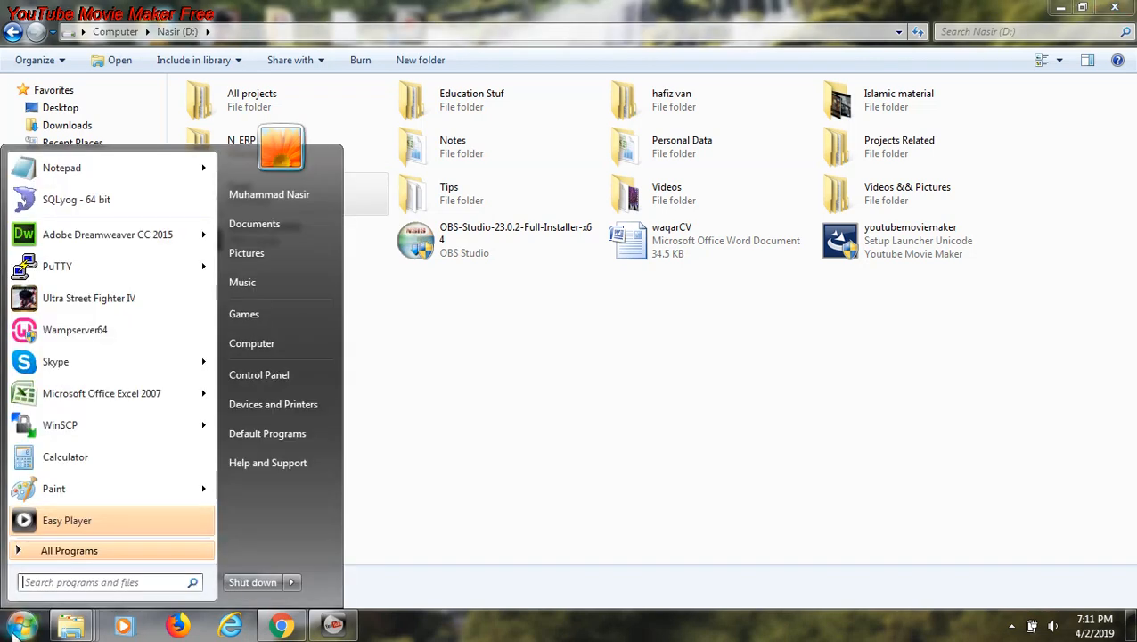
- Launch cmd and place its window below the Test3 folder
text(cmd)
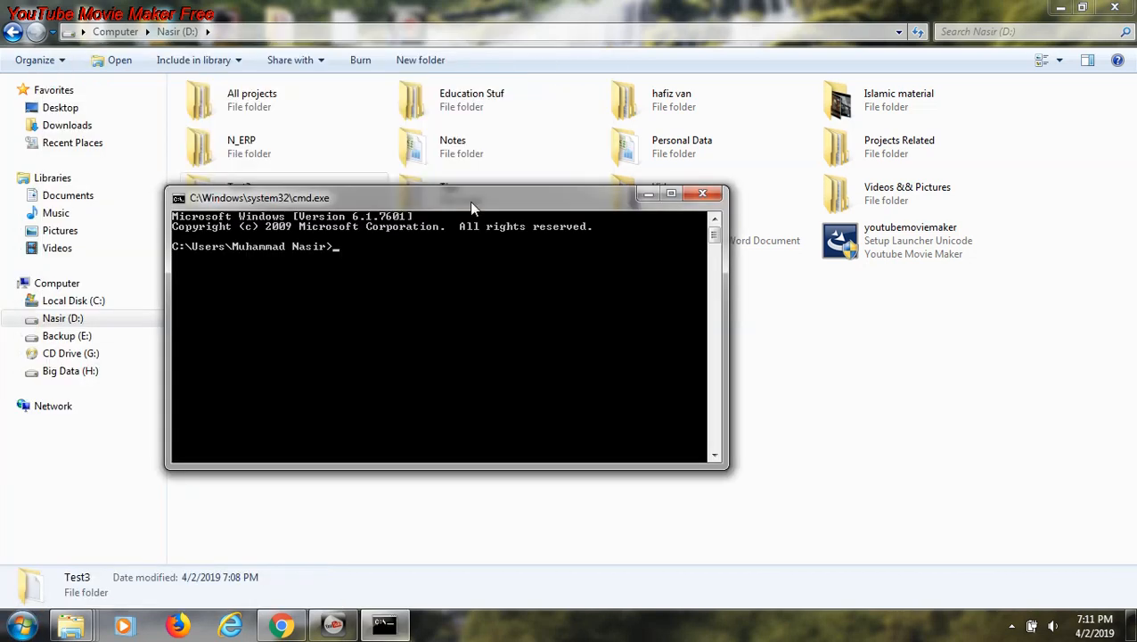
drag(473, 197, 454, 214)
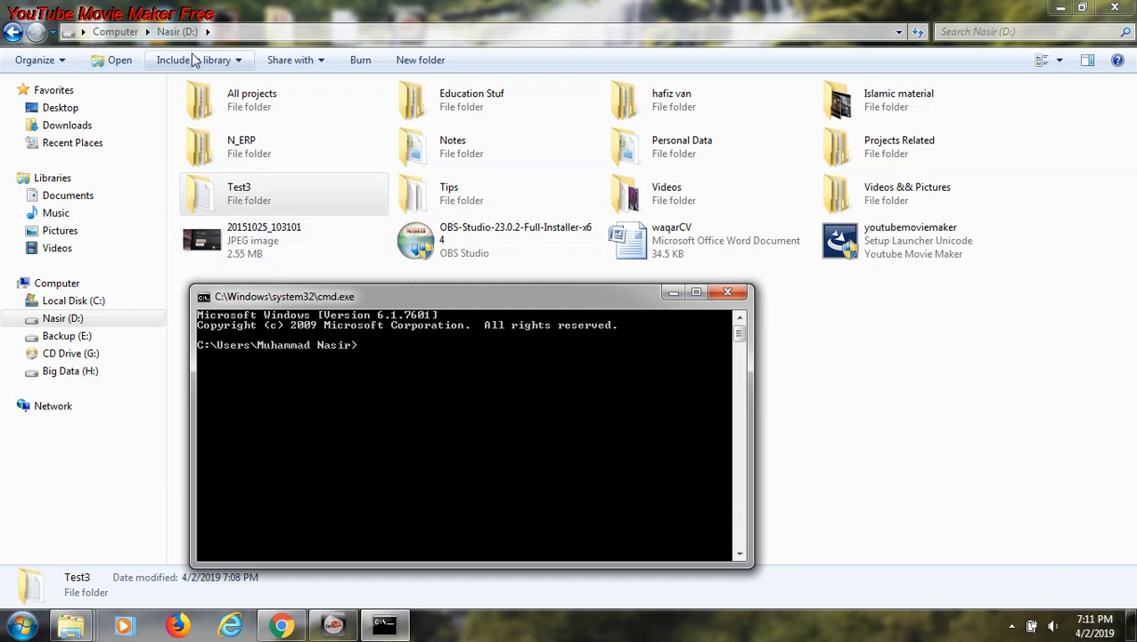
mouse_move(403, 394)
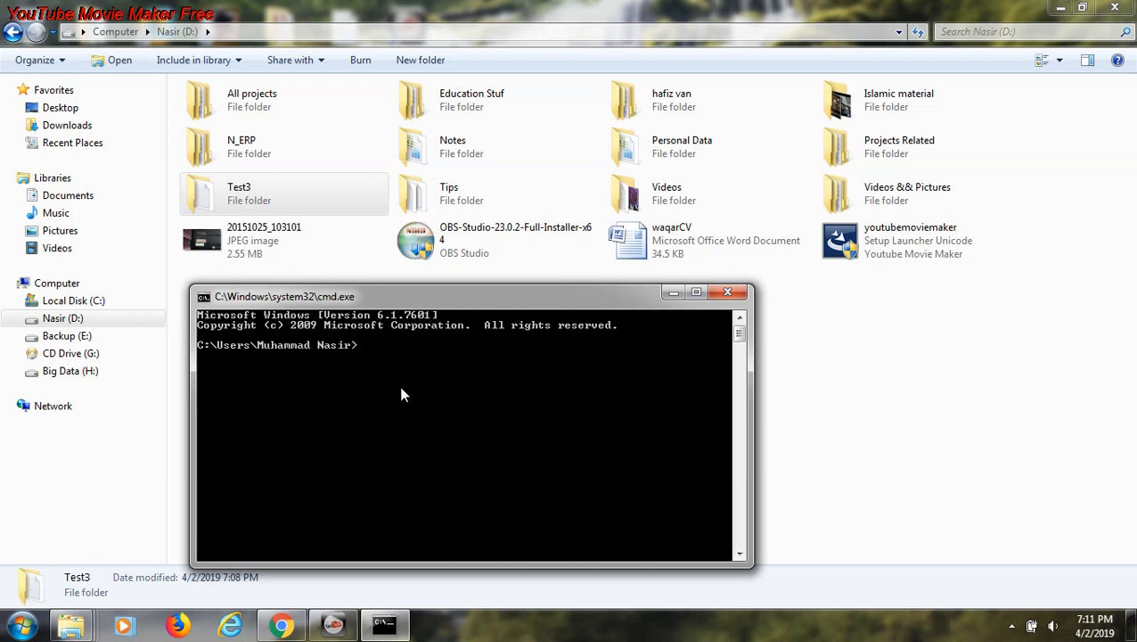
- Switch the prompt to D:\ with the d: command
text(d)
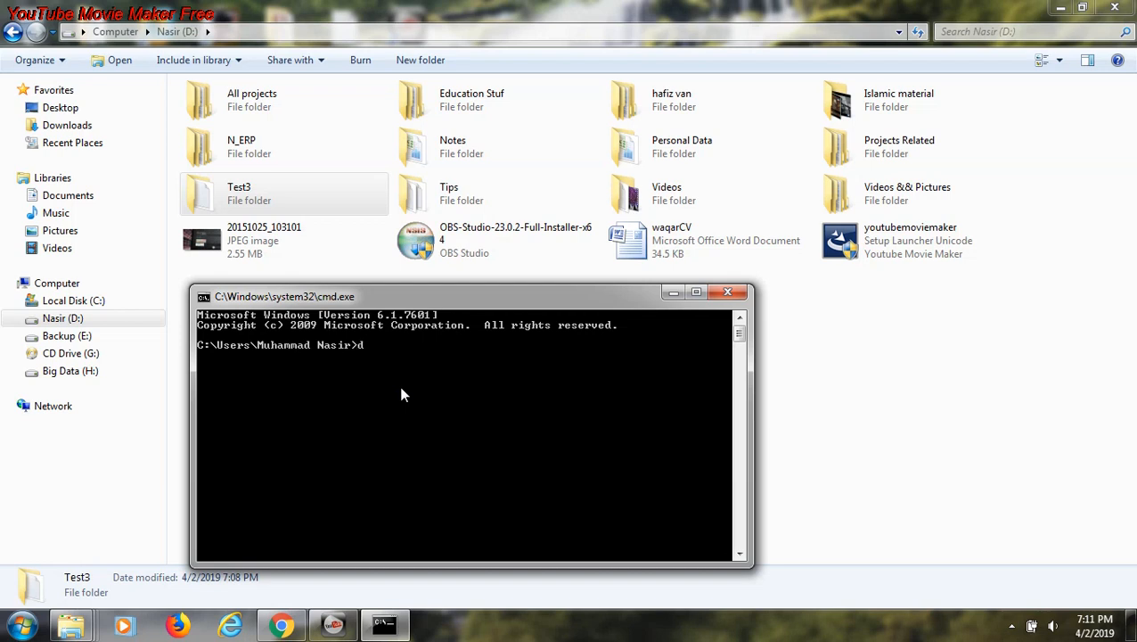
key(Enter)
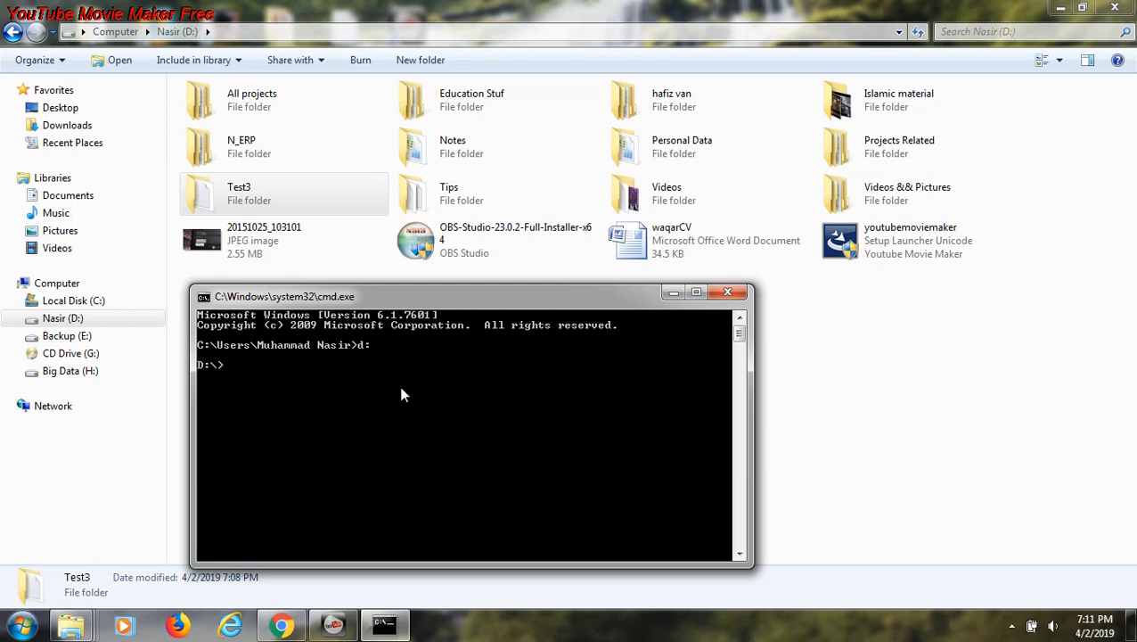
mouse_move(217, 385)
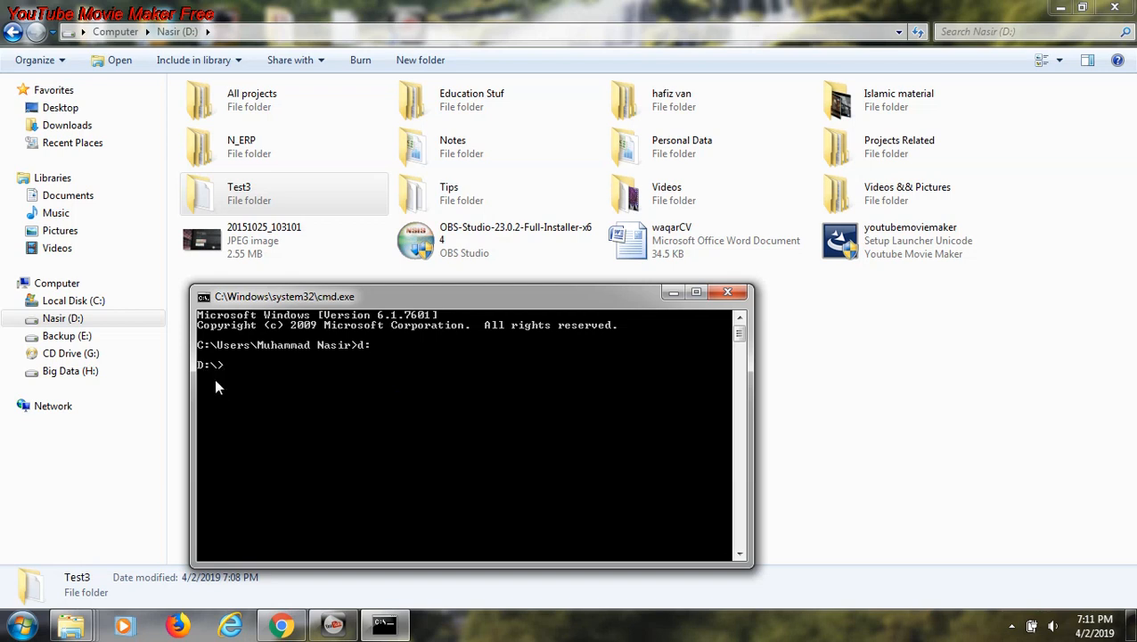
mouse_move(296, 283)
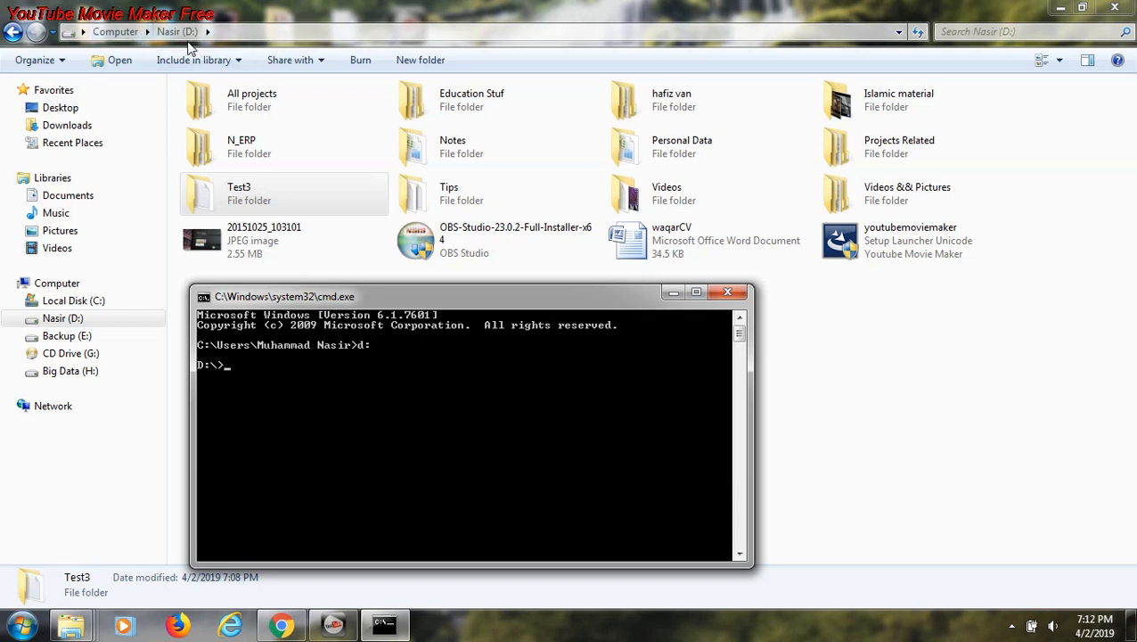
mouse_move(259, 287)
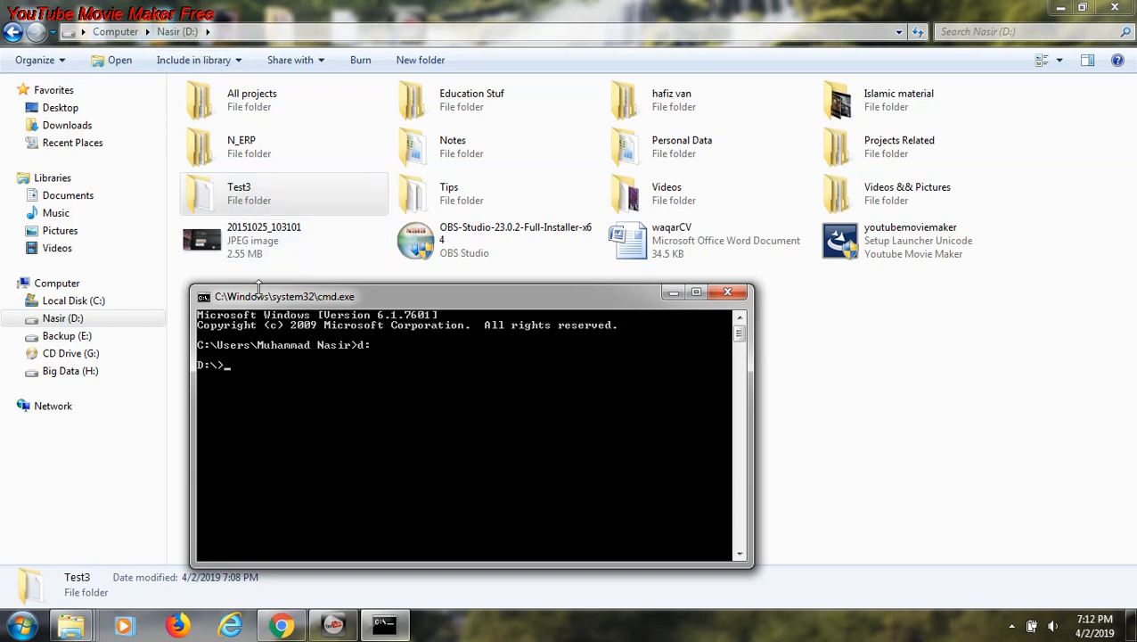
mouse_move(254, 381)
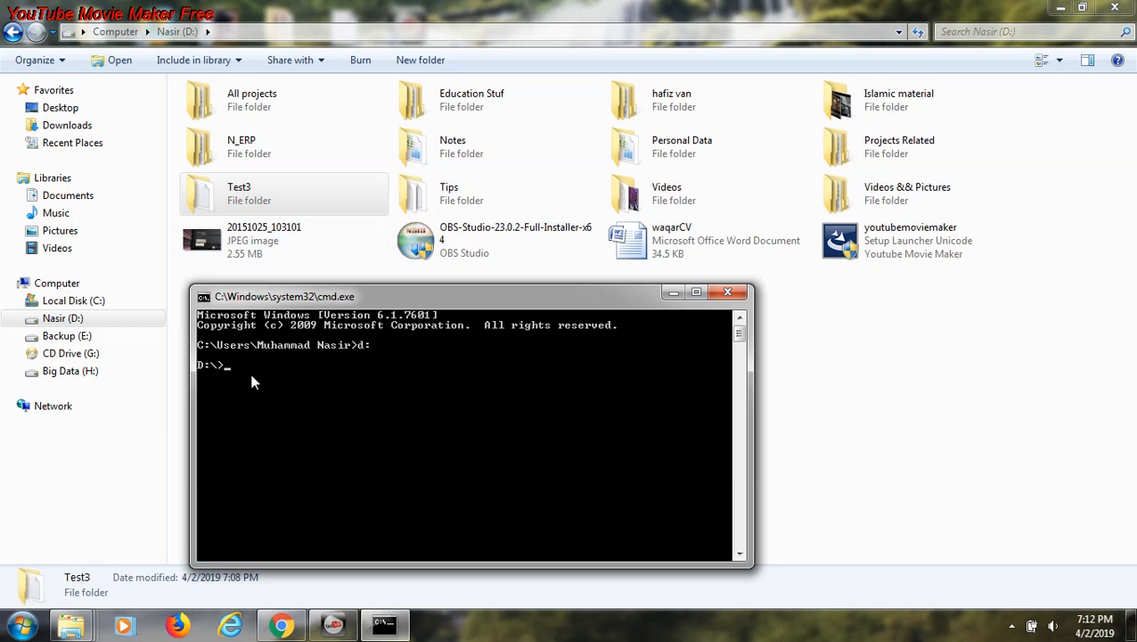
drag(285, 295, 352, 331)
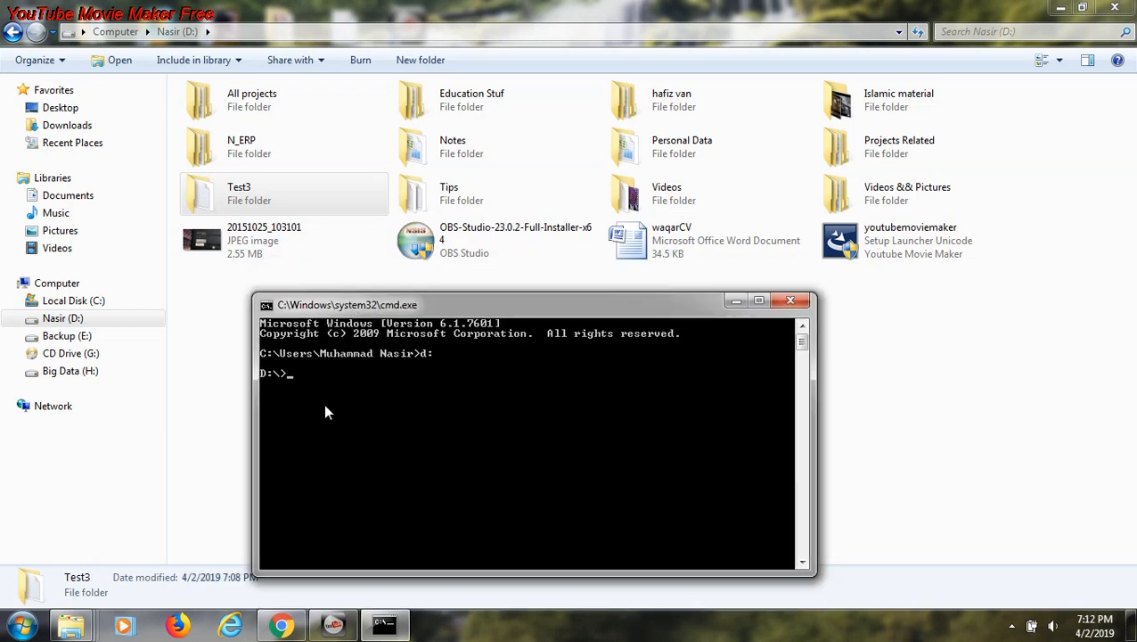
- Enter the command 'rename Test3 Test4' at the D:\> prompt
text(r)
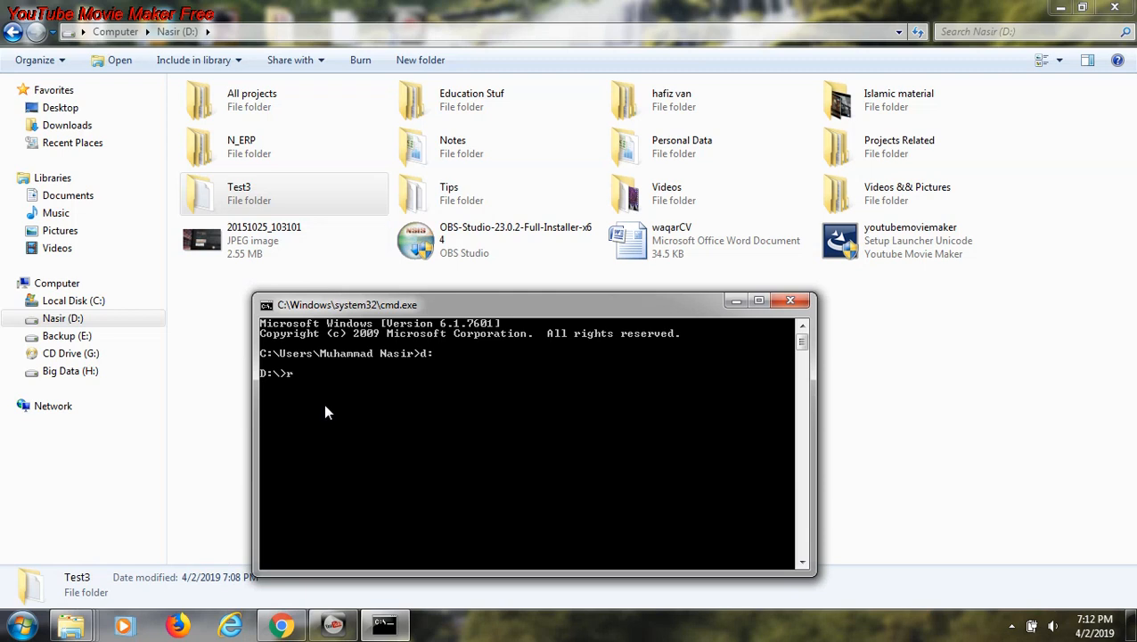
text(ename)
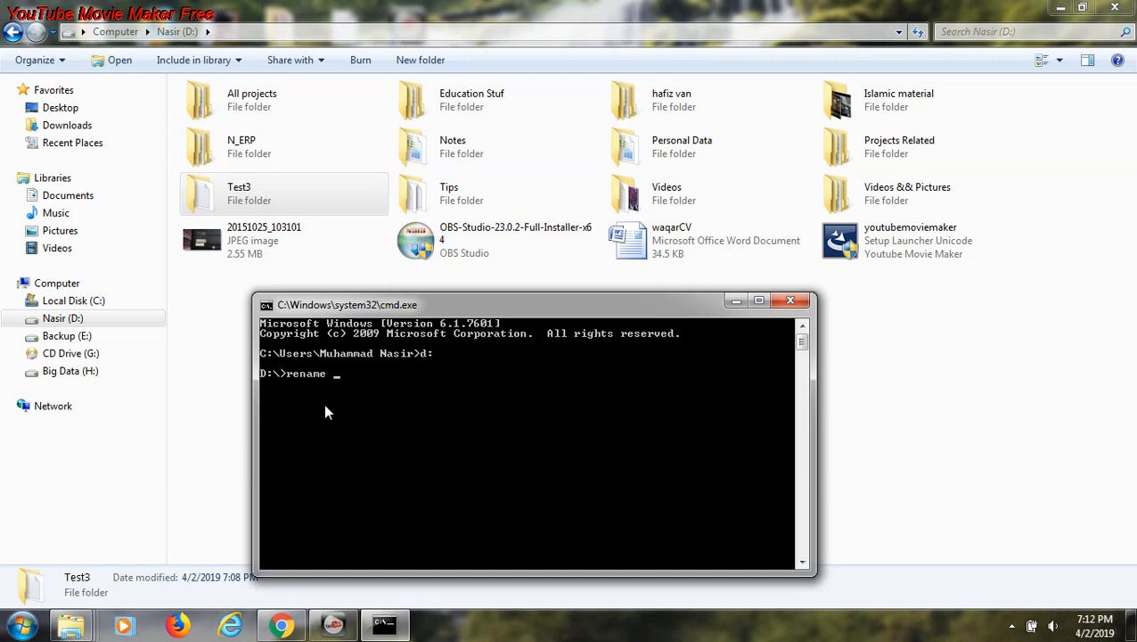
text(T)
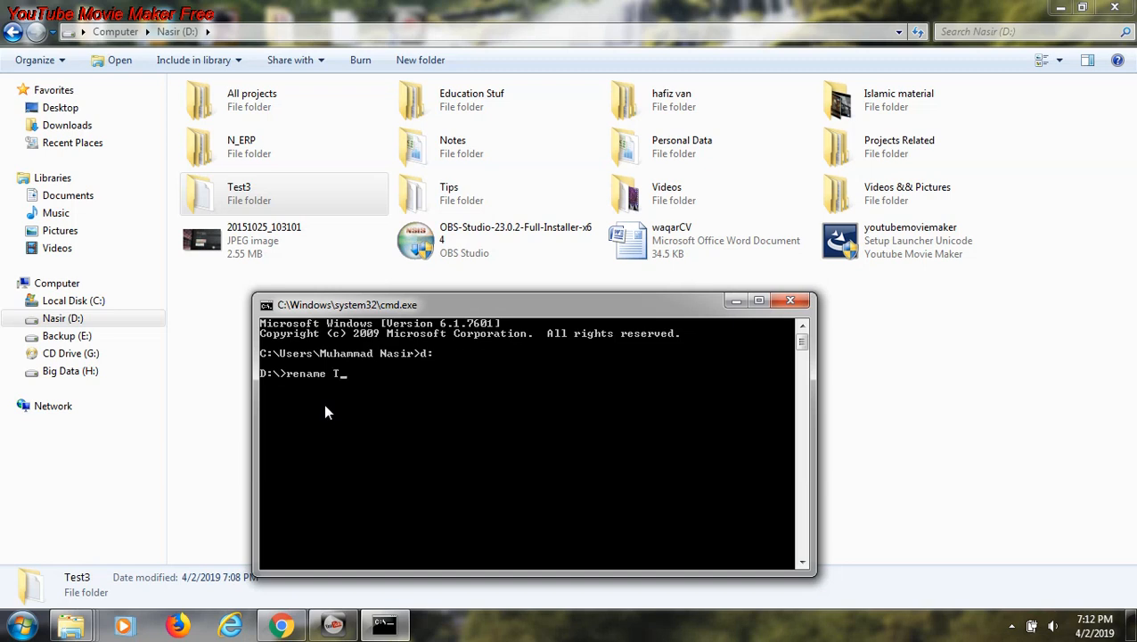
text(est)
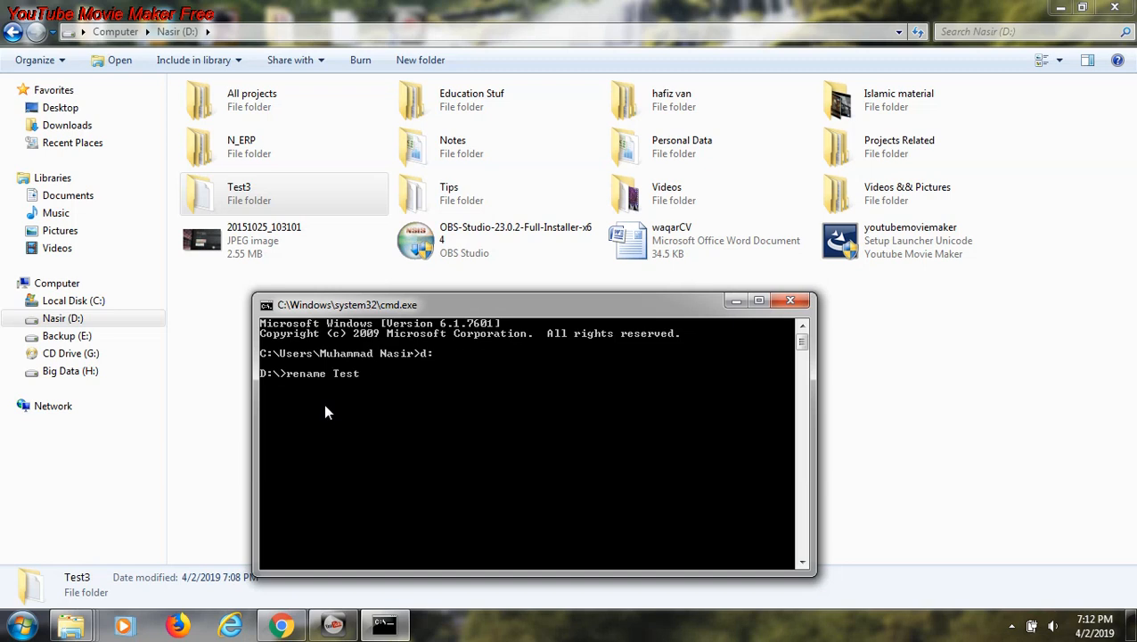
text(3)
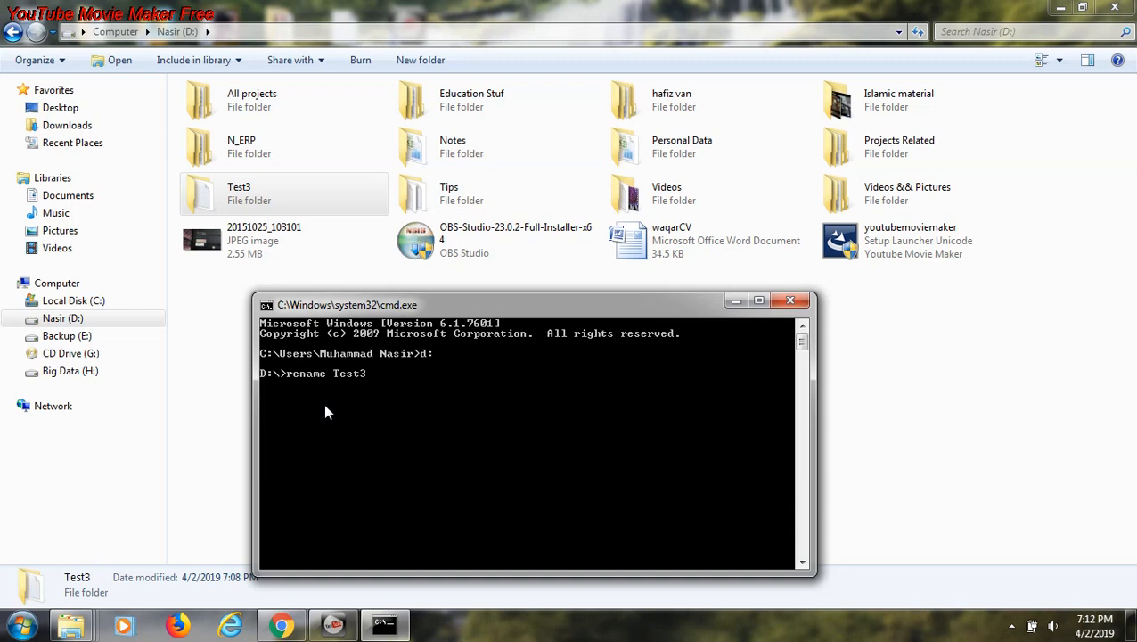
text(T)
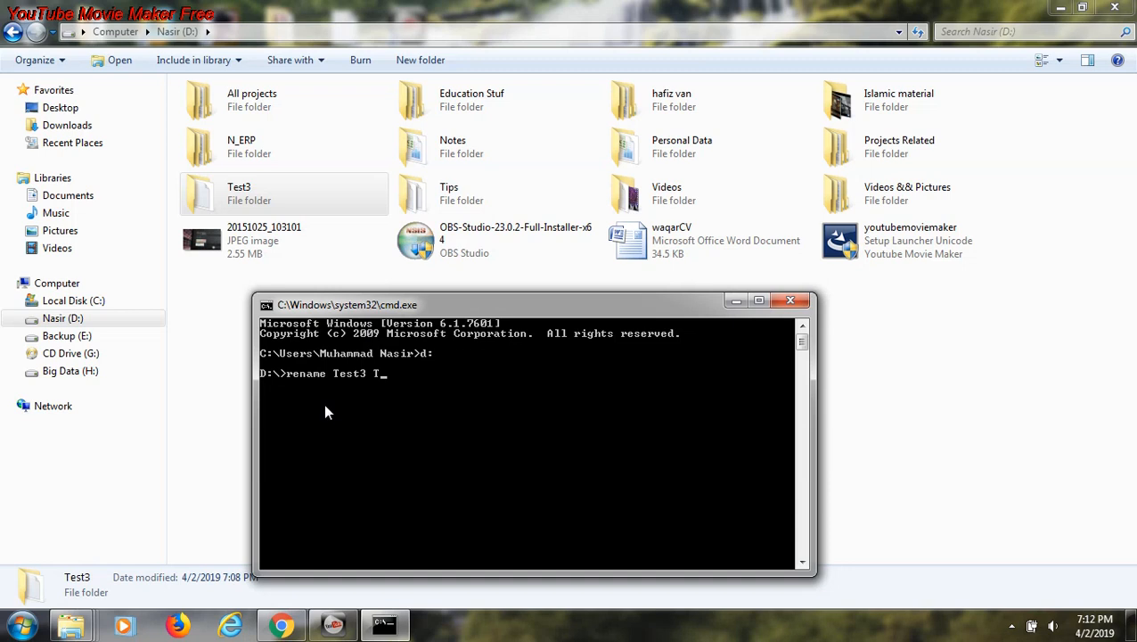
text(est4)
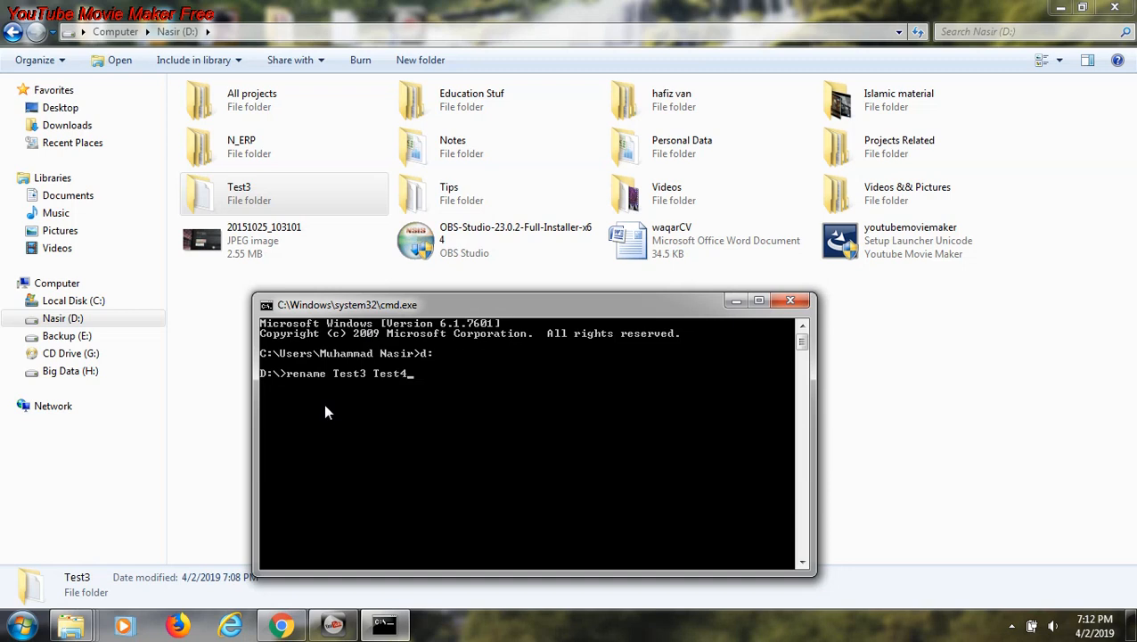
mouse_move(313, 283)
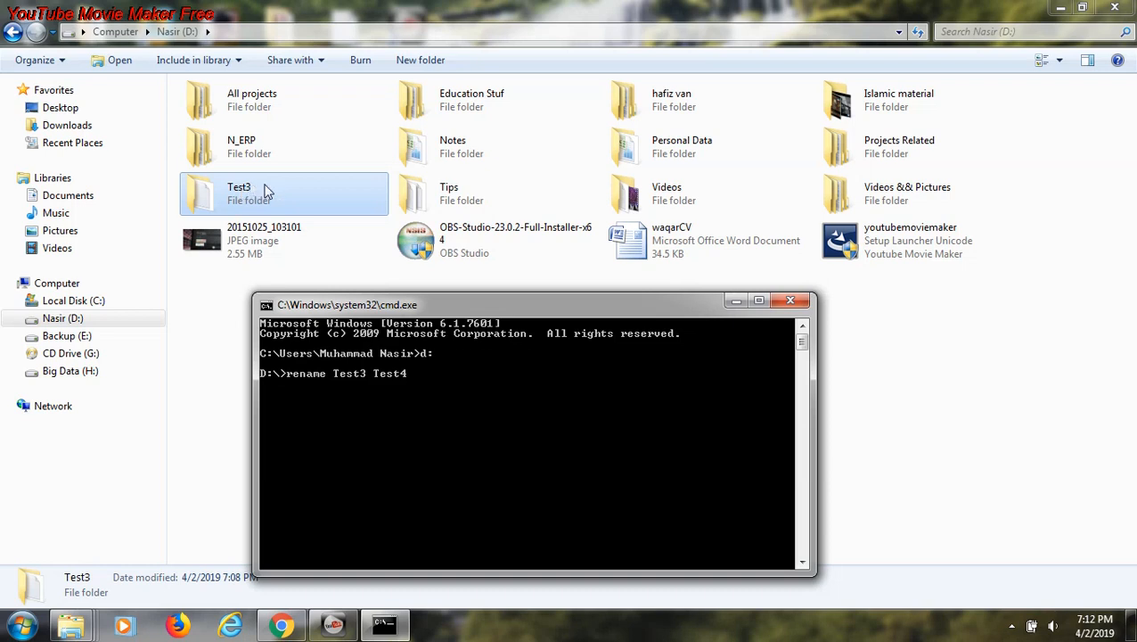
mouse_move(319, 224)
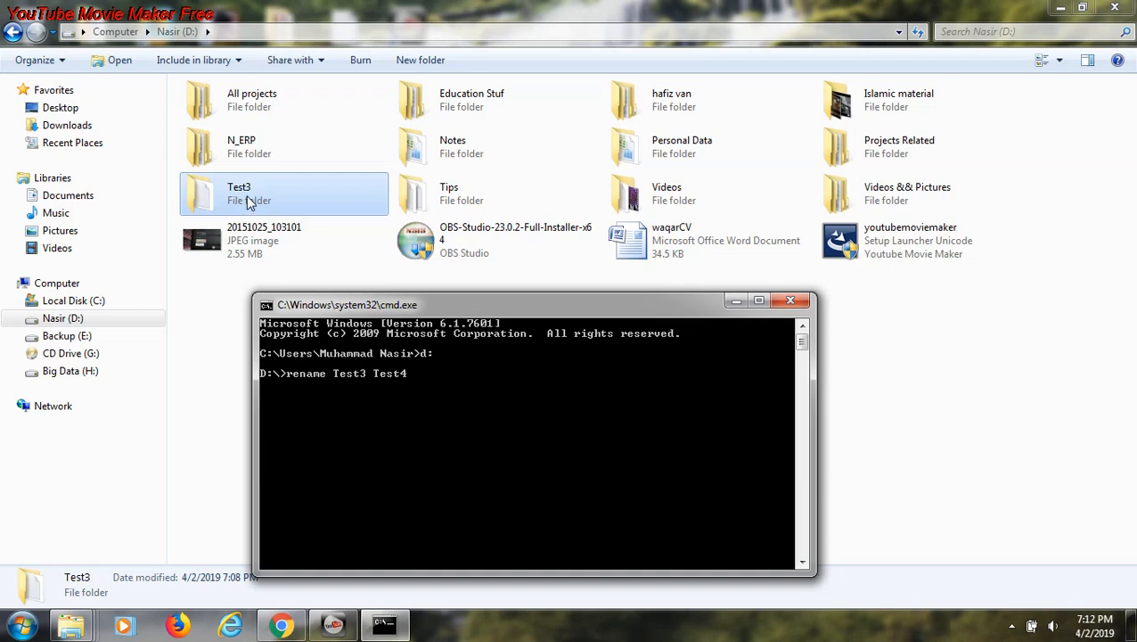
mouse_move(276, 206)
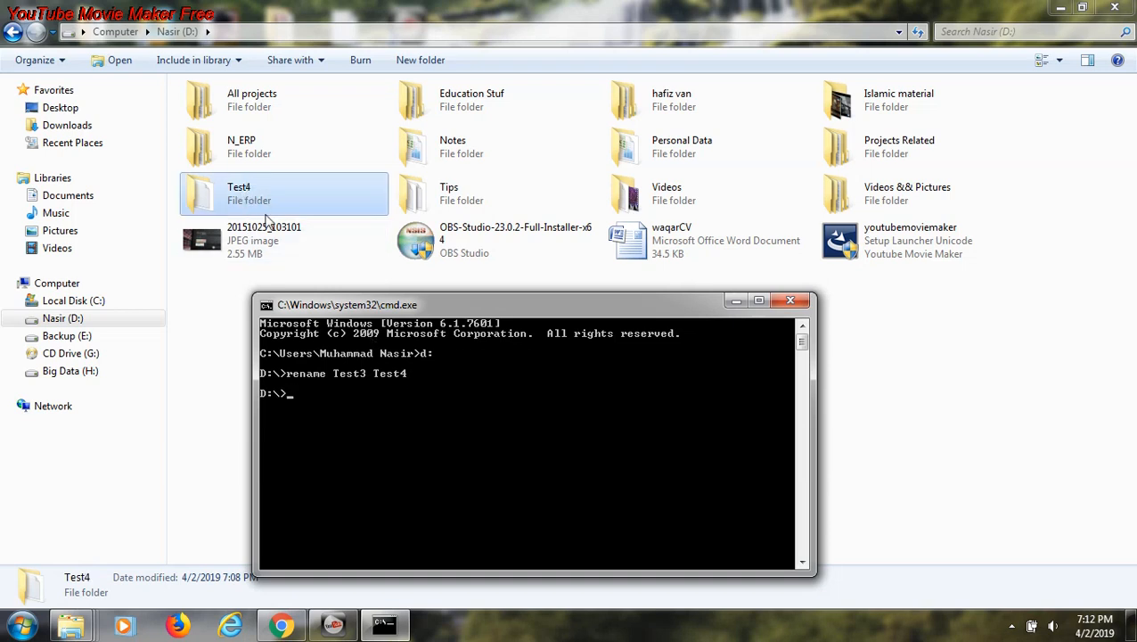
mouse_move(352, 426)
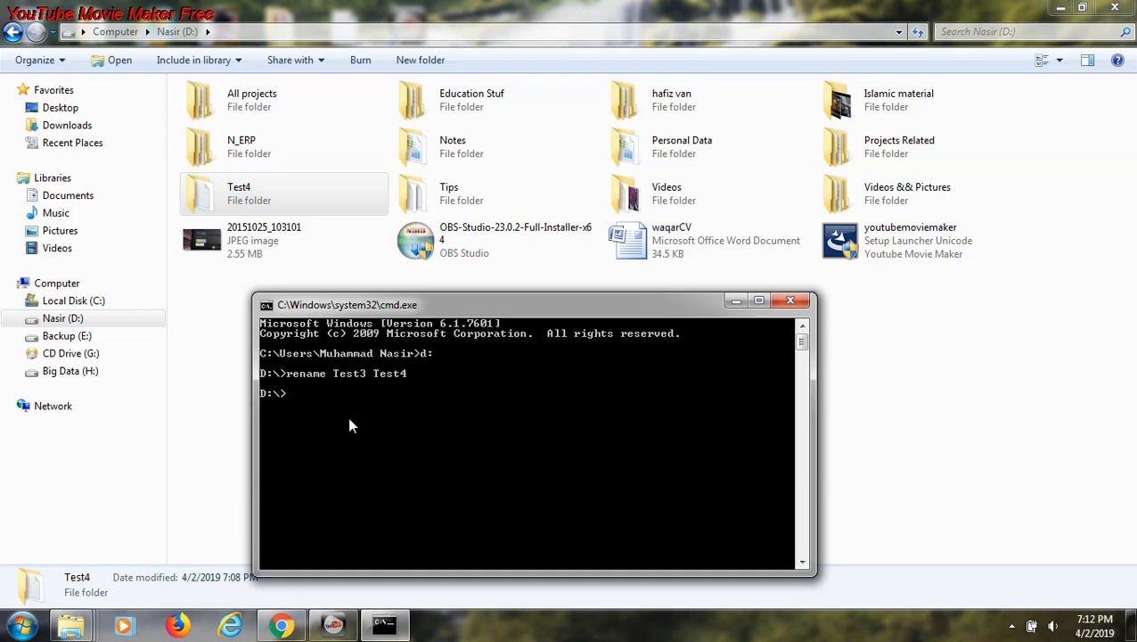
- Change into Test4 with cd and list its files with dir, showing new1.txt
text(cd Te)
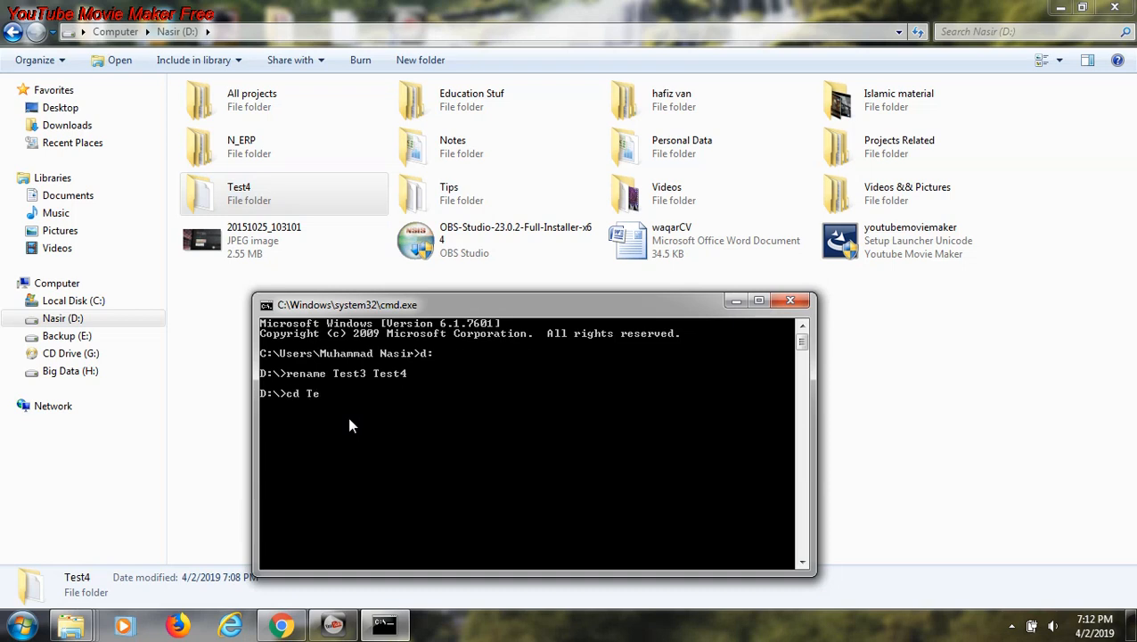
key(Enter)
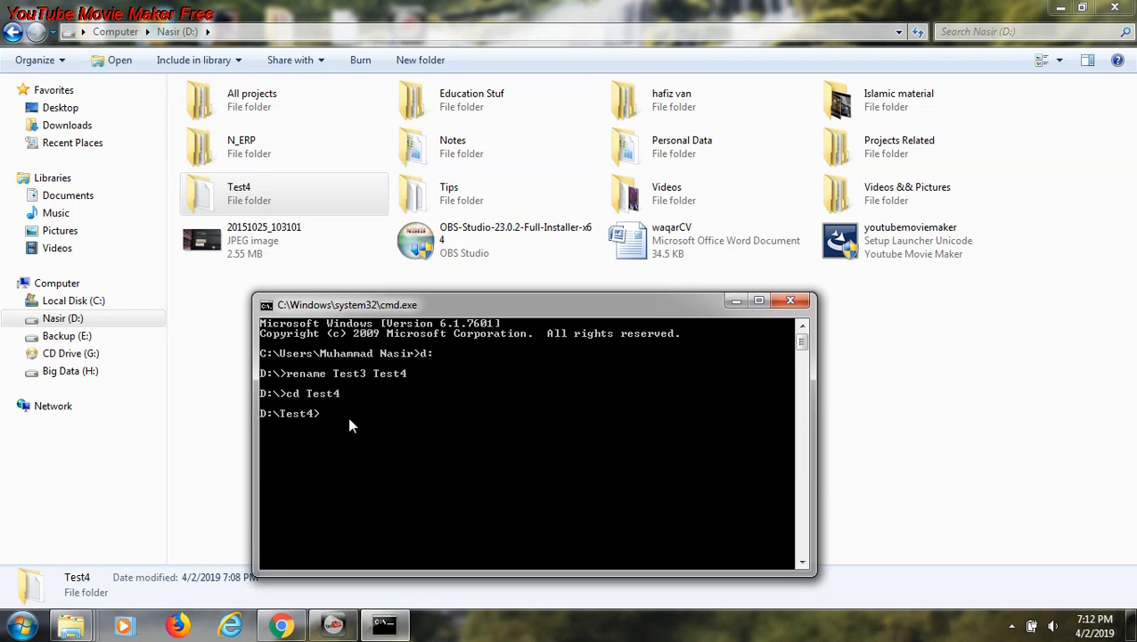
mouse_move(390, 517)
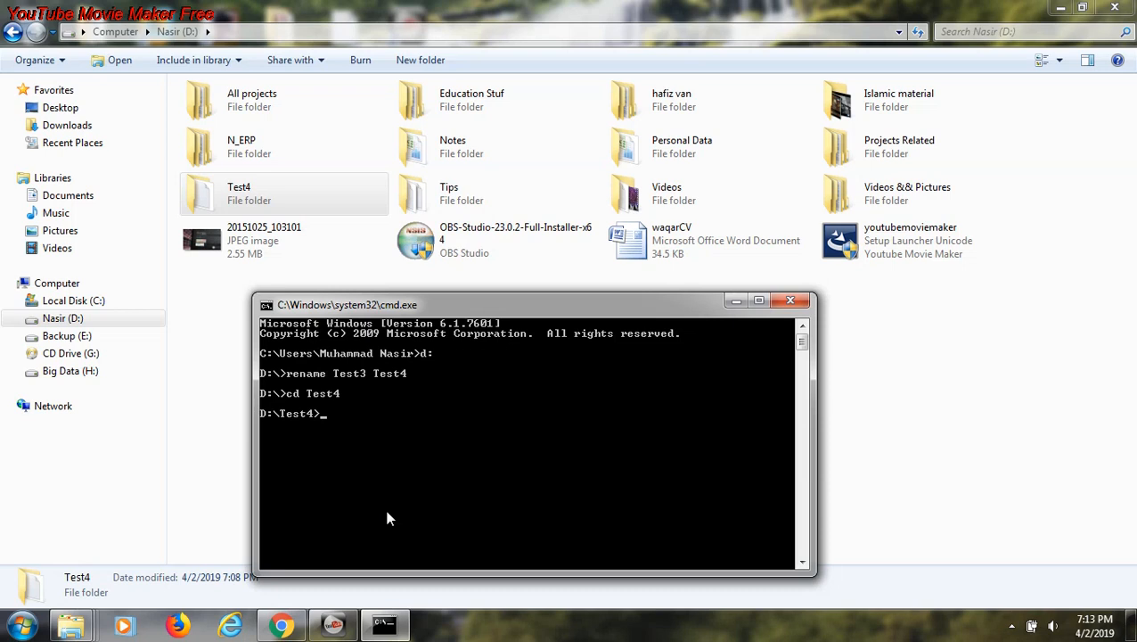
text(dir)
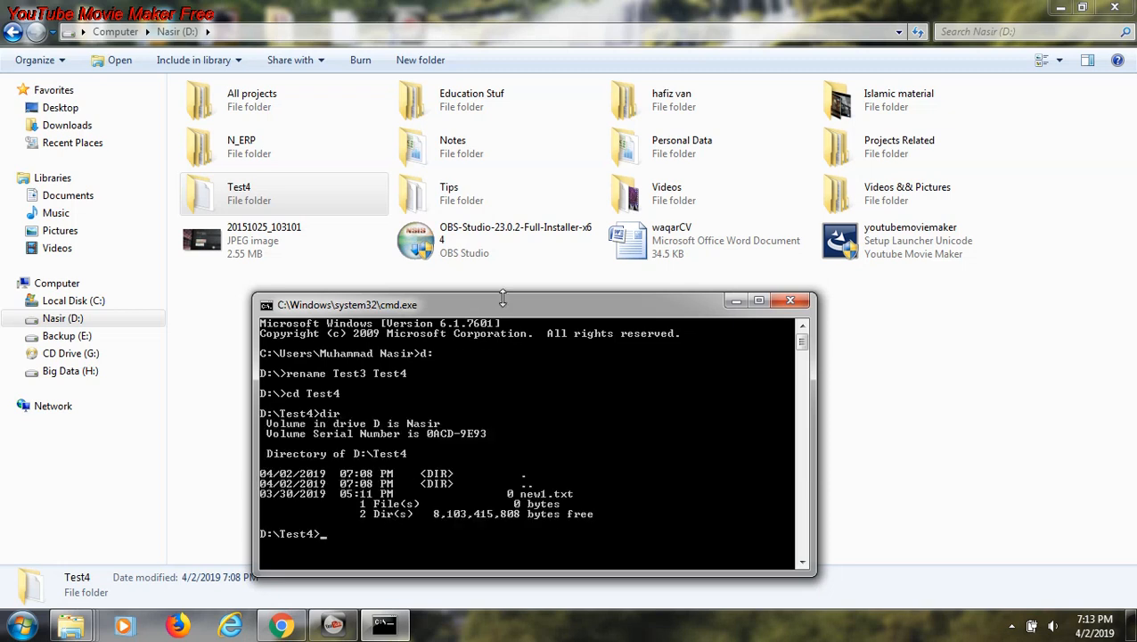
drag(503, 303, 520, 269)
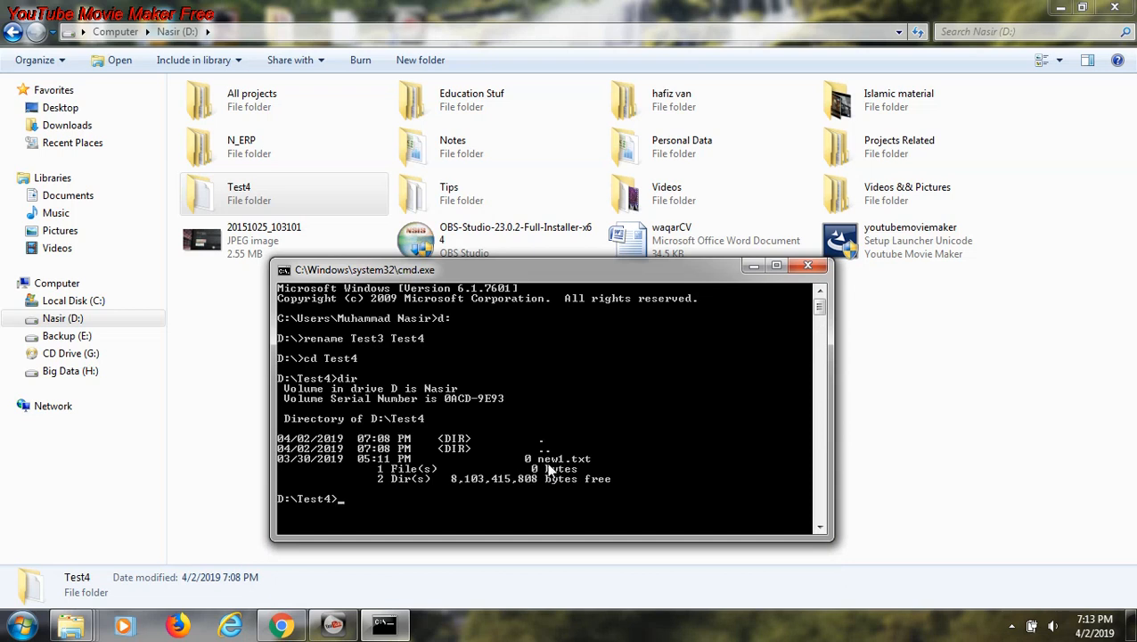
mouse_move(585, 474)
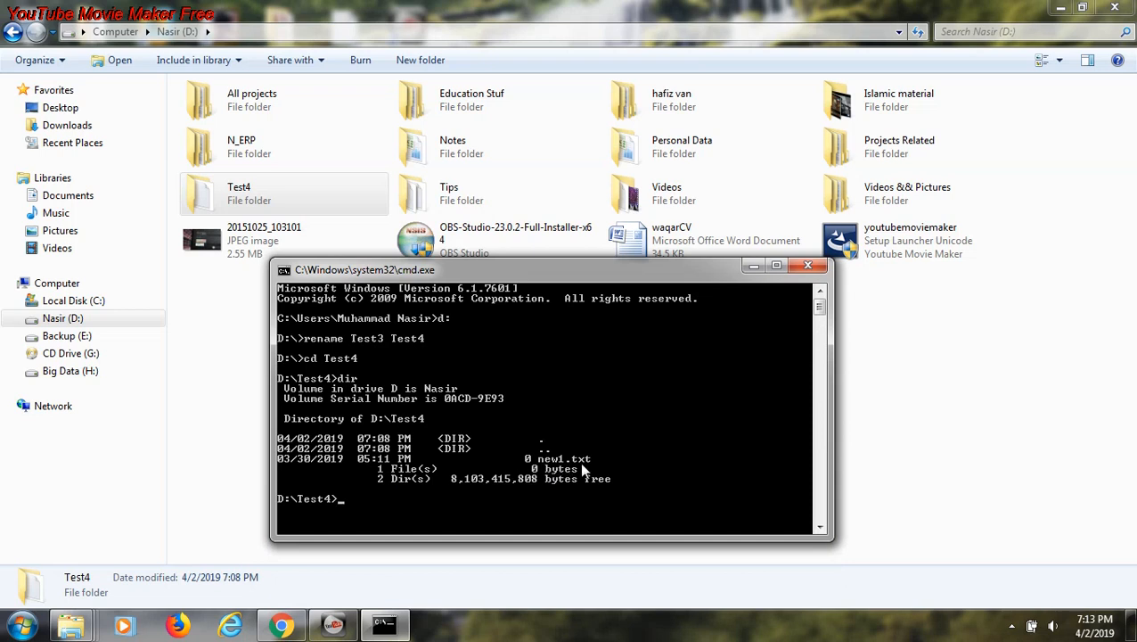
mouse_move(505, 507)
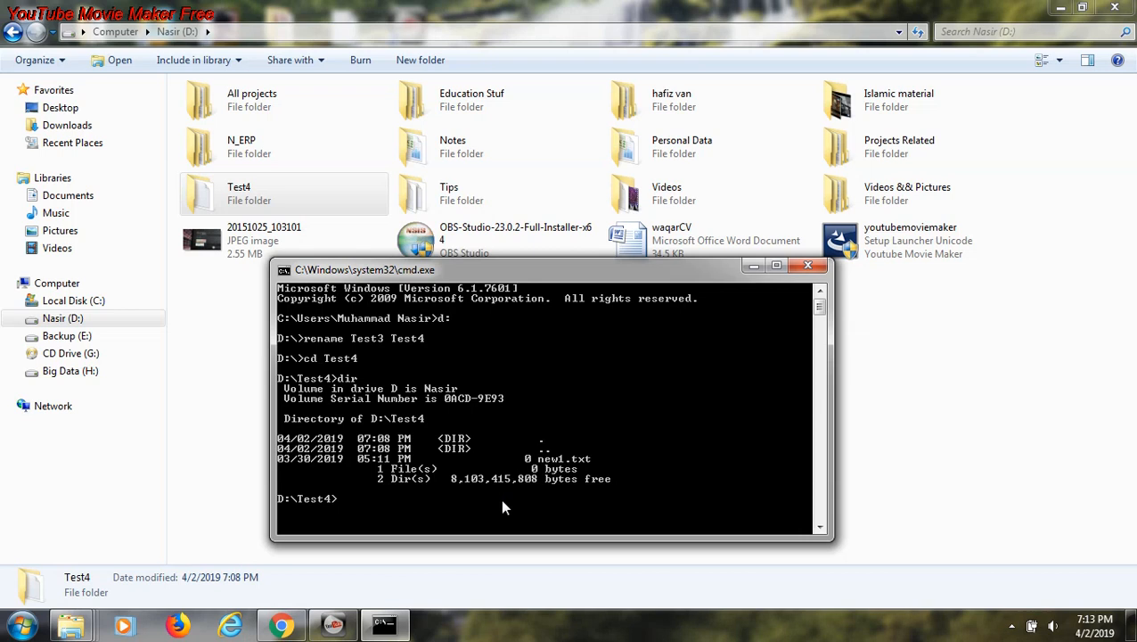
mouse_move(399, 503)
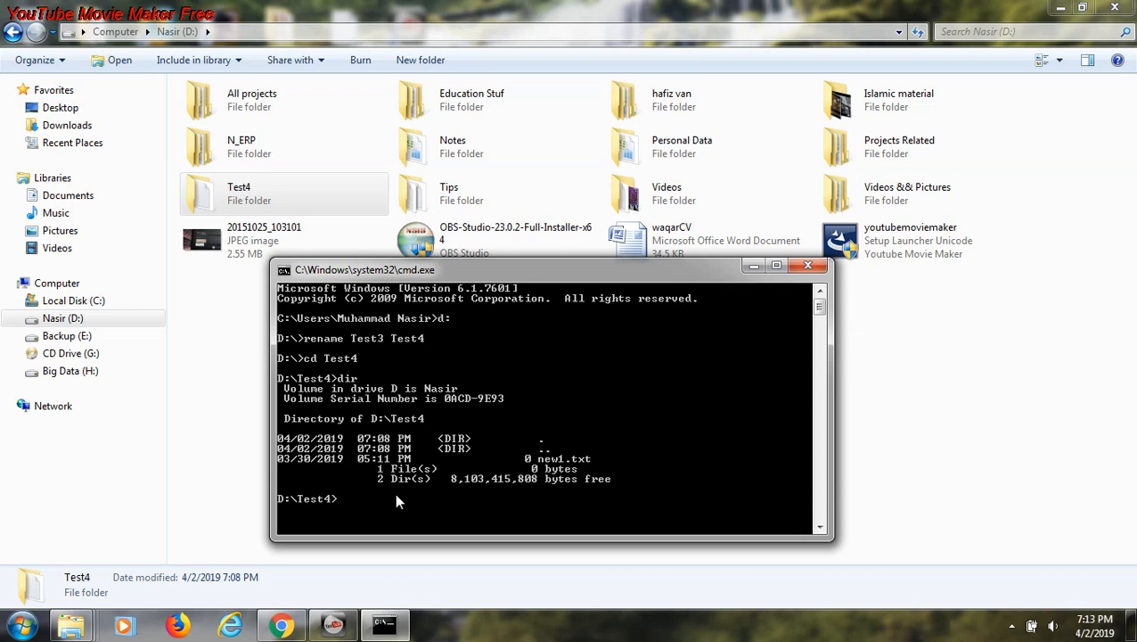
mouse_move(571, 474)
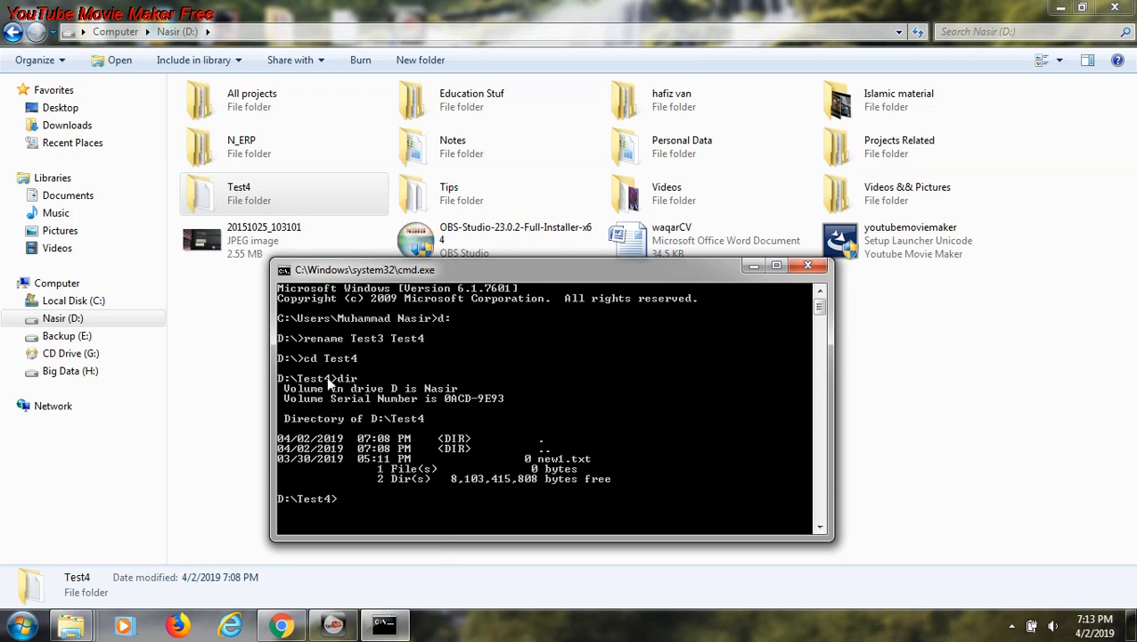
click(775, 264)
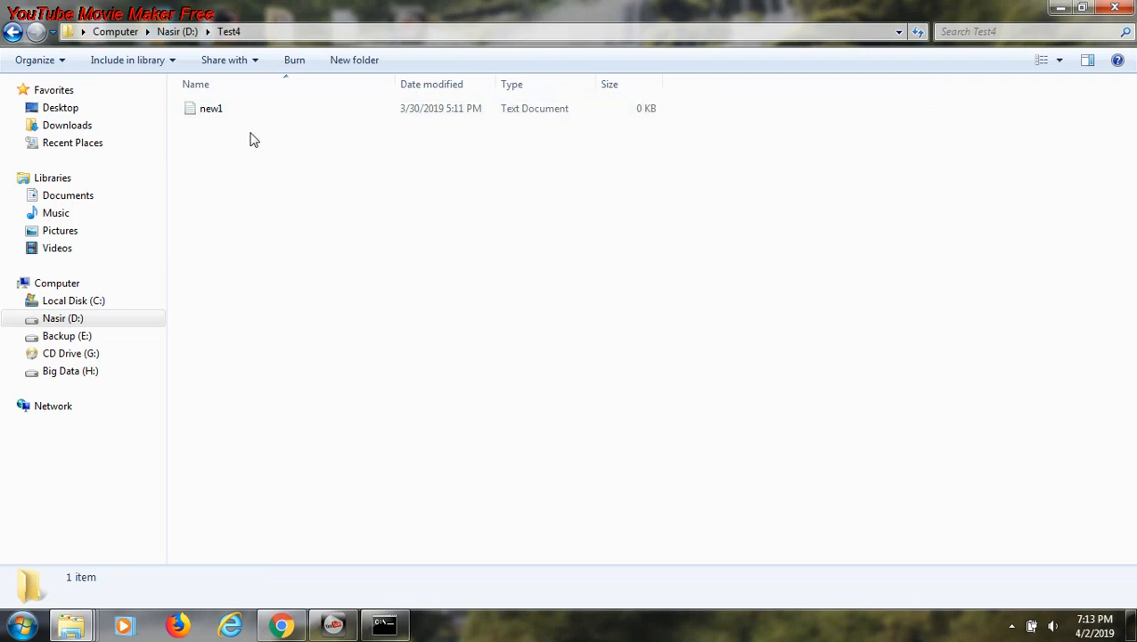
- View the Test4 folder in Explorer, then bring Command Prompt back to front
click(210, 108)
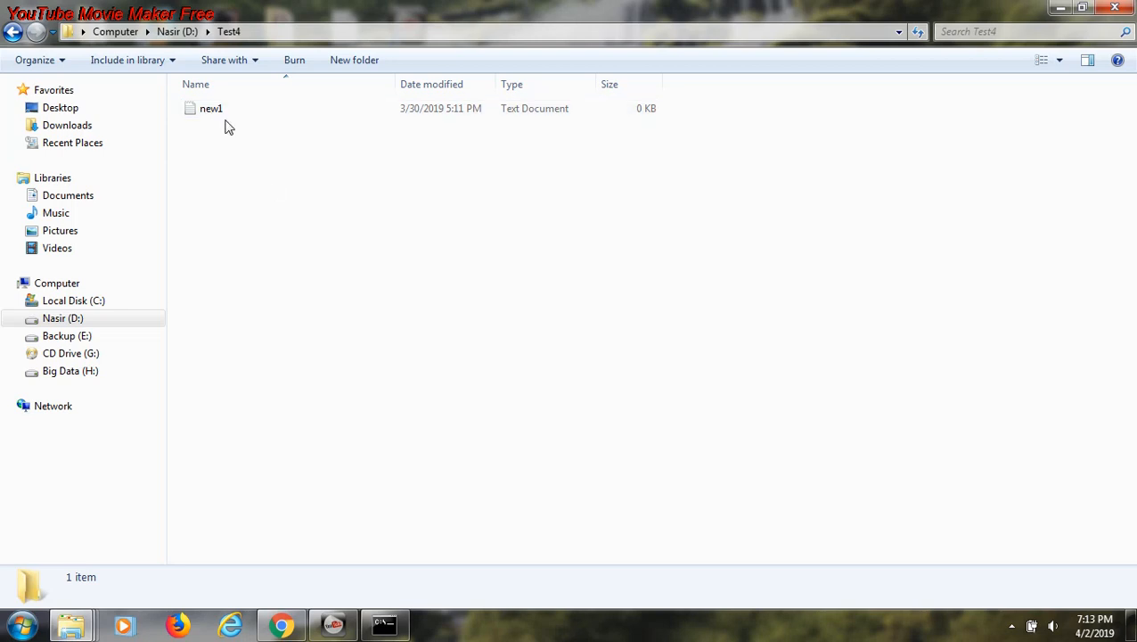
mouse_move(322, 466)
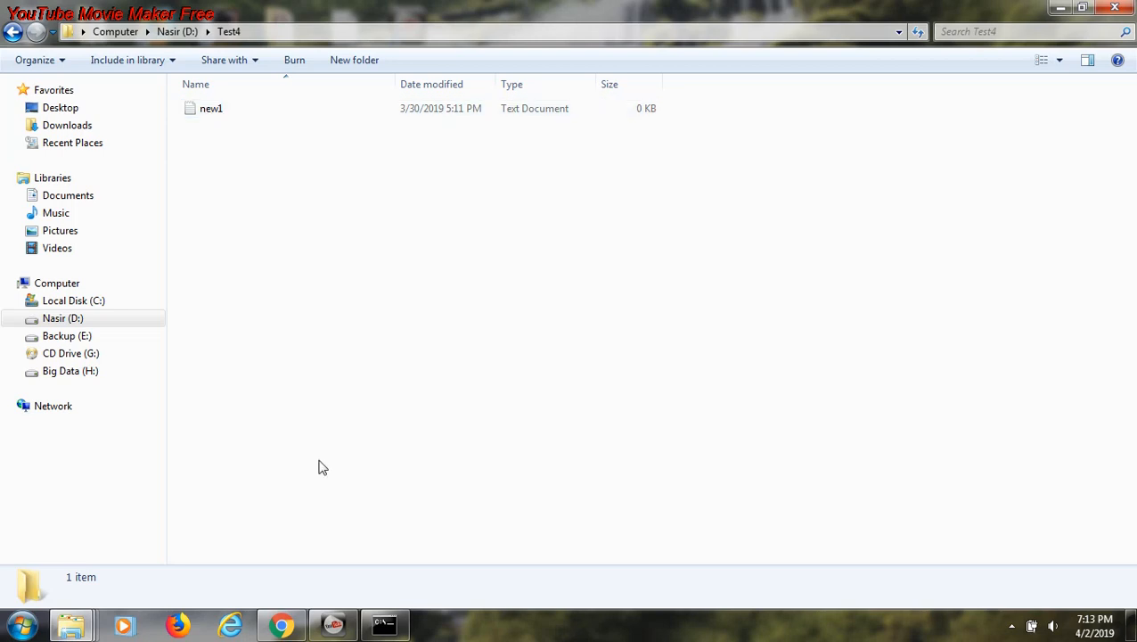
click(384, 625)
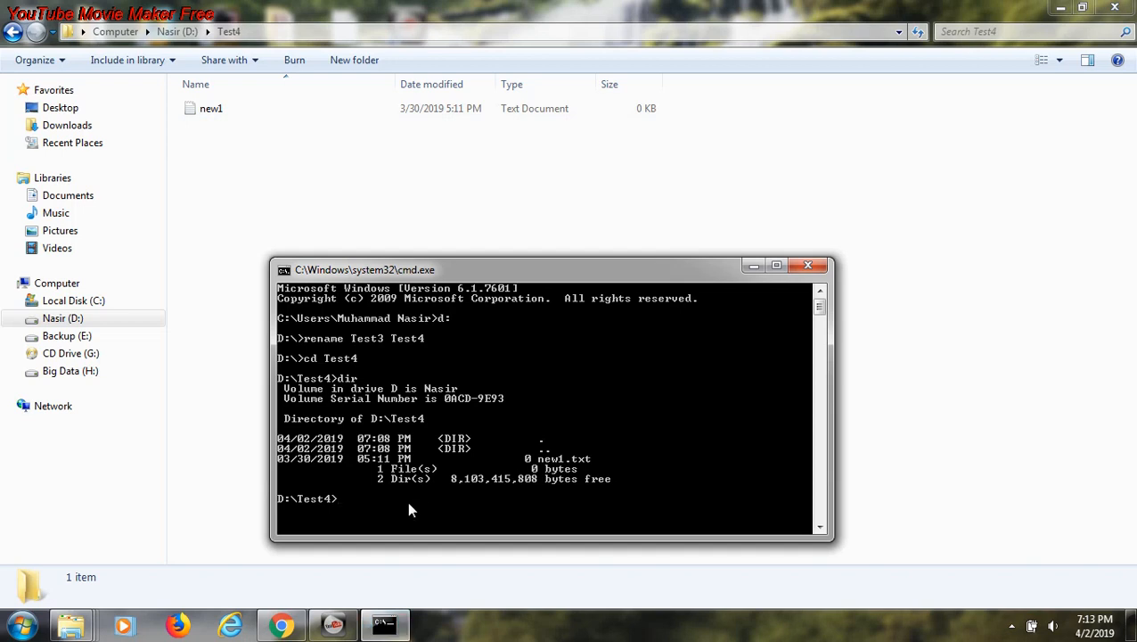
- Enter 'ren new1.txt text1.txt' at the D:\Test4> prompt
text(re)
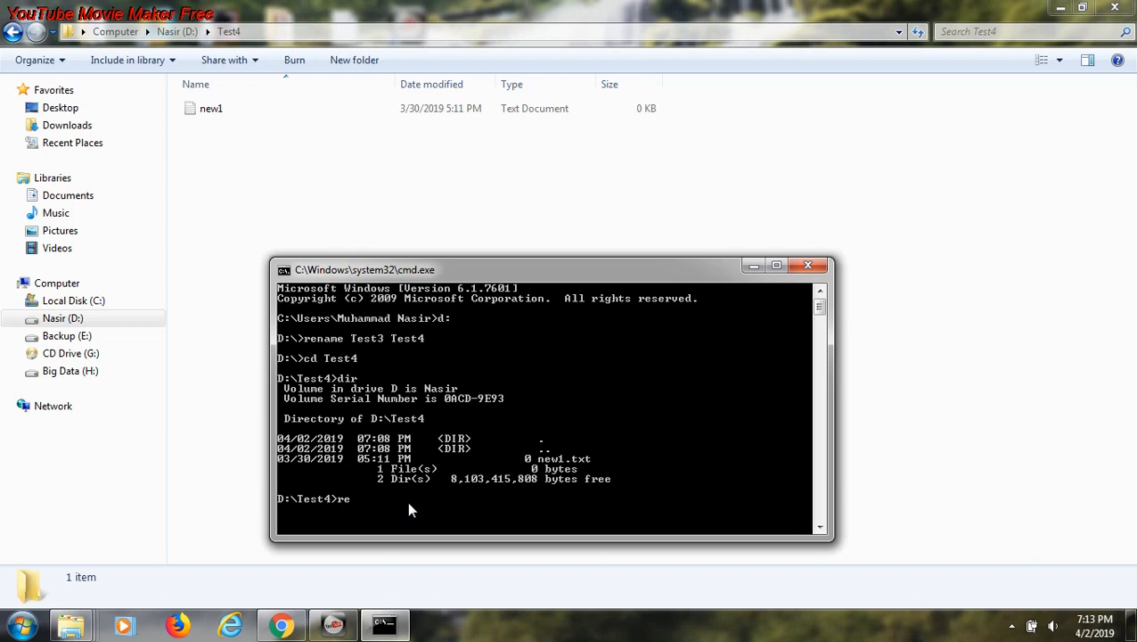
text(n)
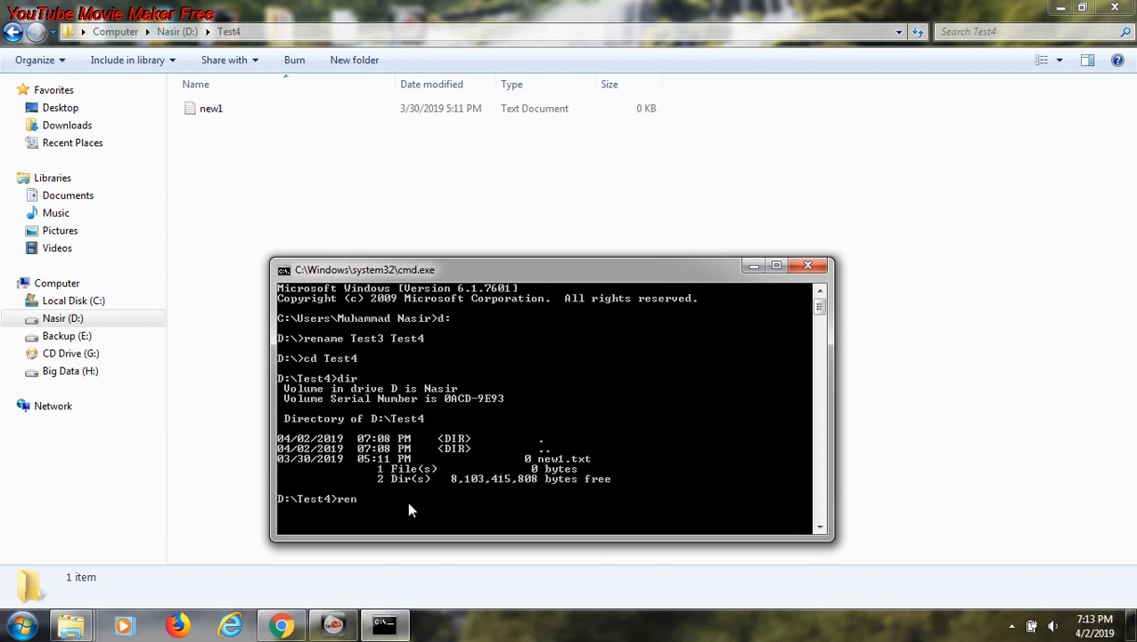
text(ne)
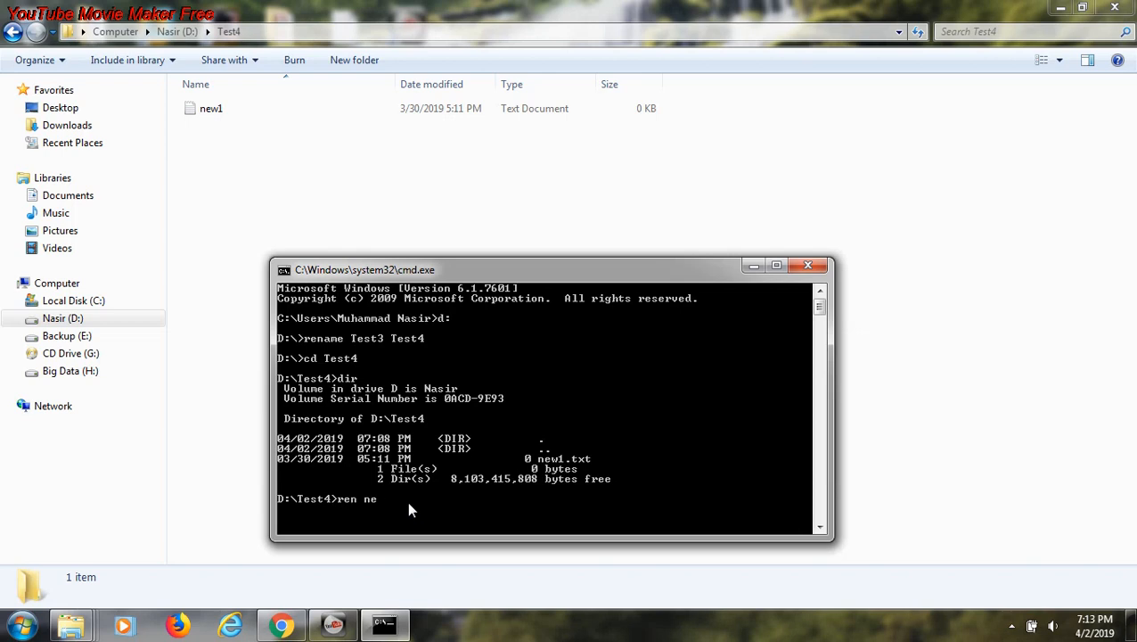
text(w1)
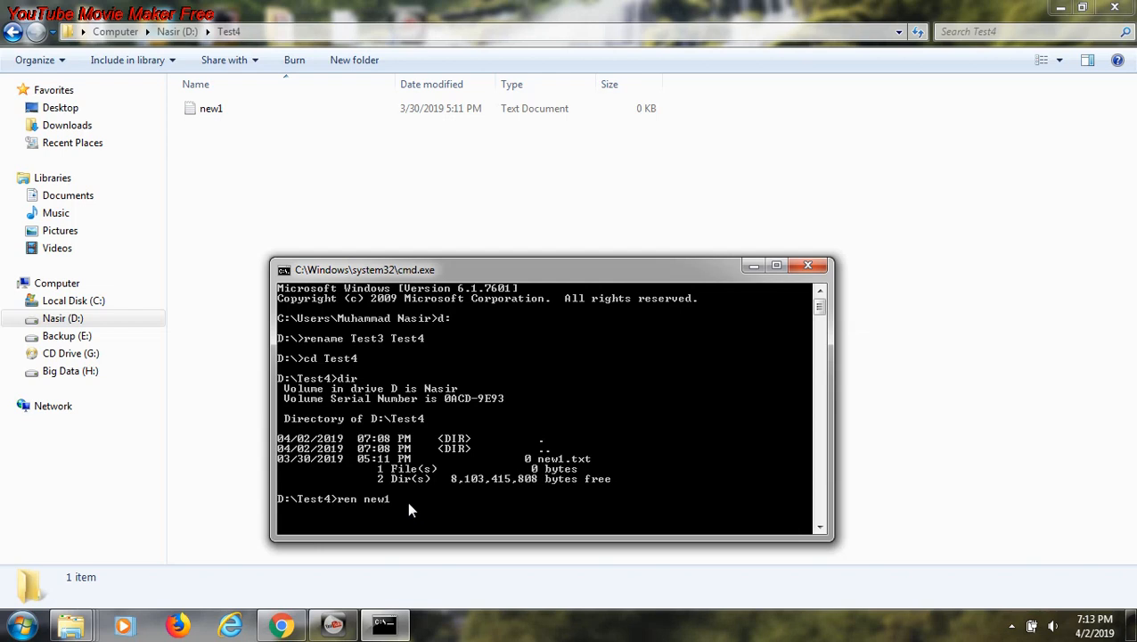
mouse_move(591, 597)
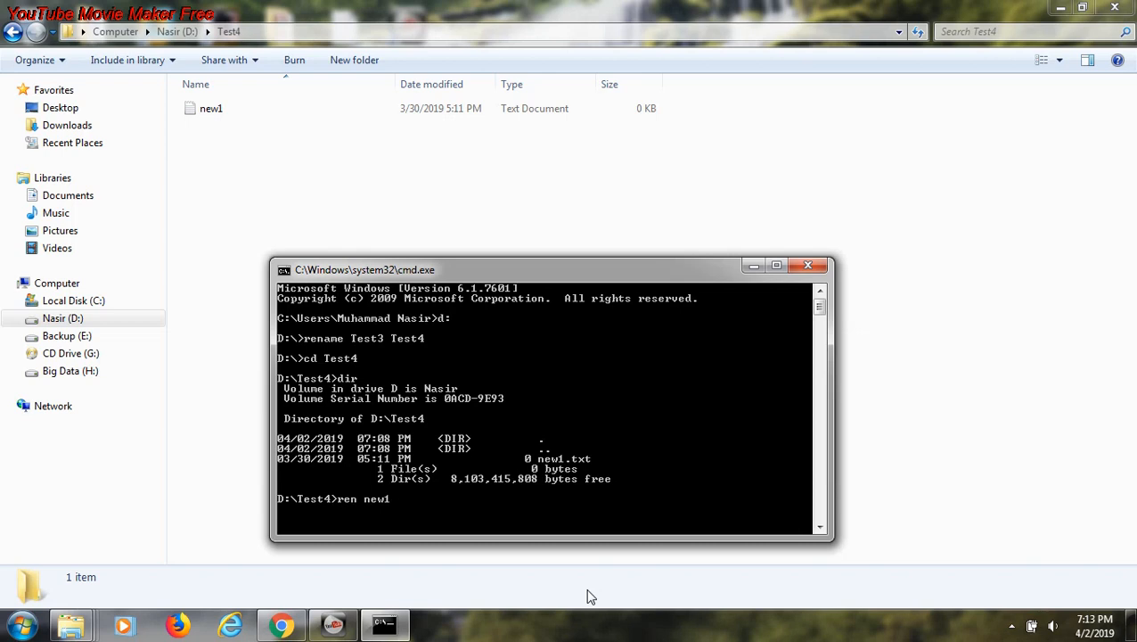
text(.)
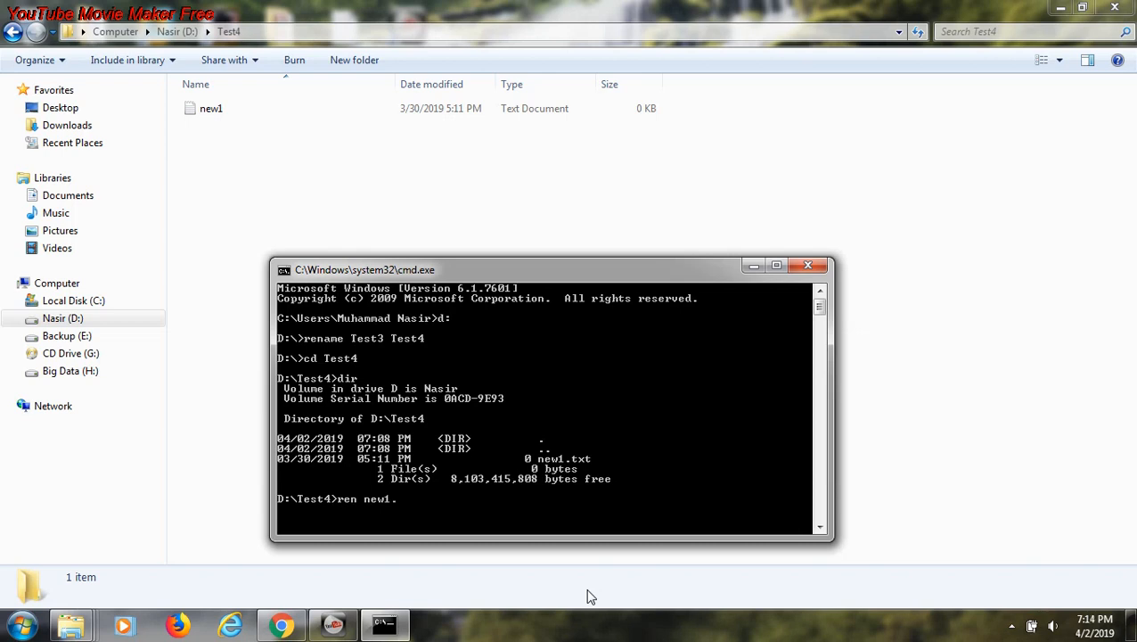
text(txt)
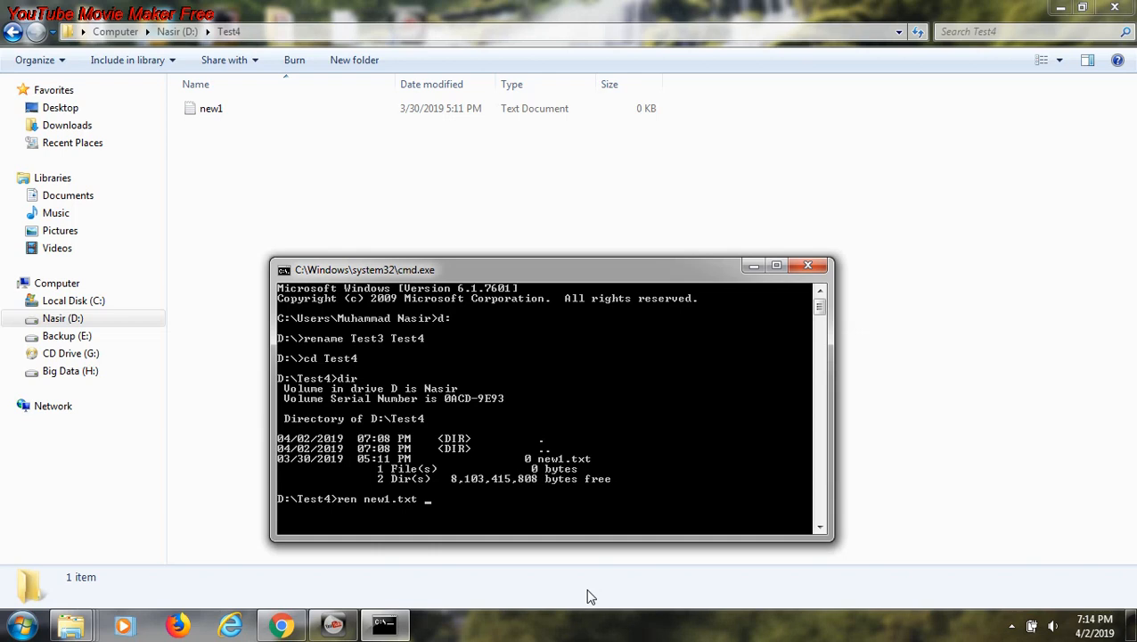
text(text)
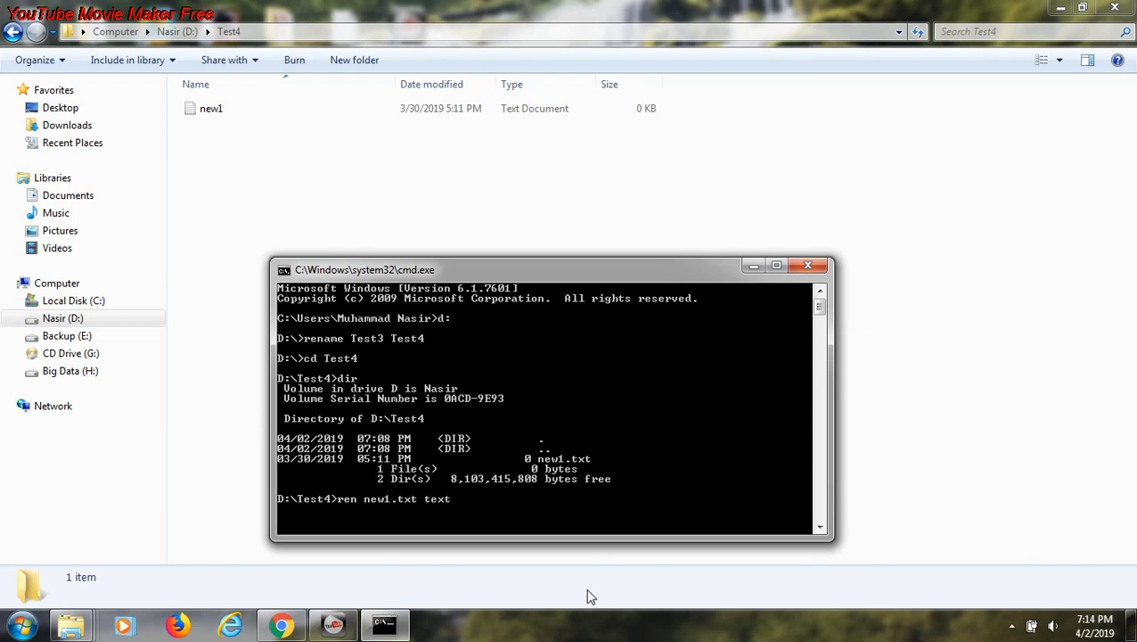
text(1)
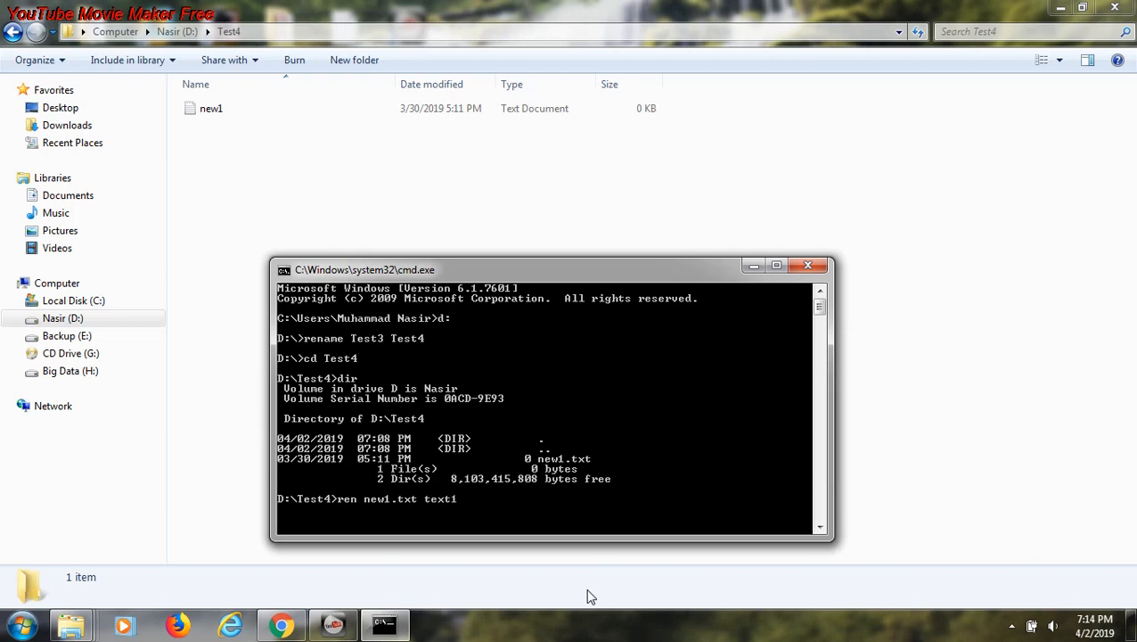
text(.txt)
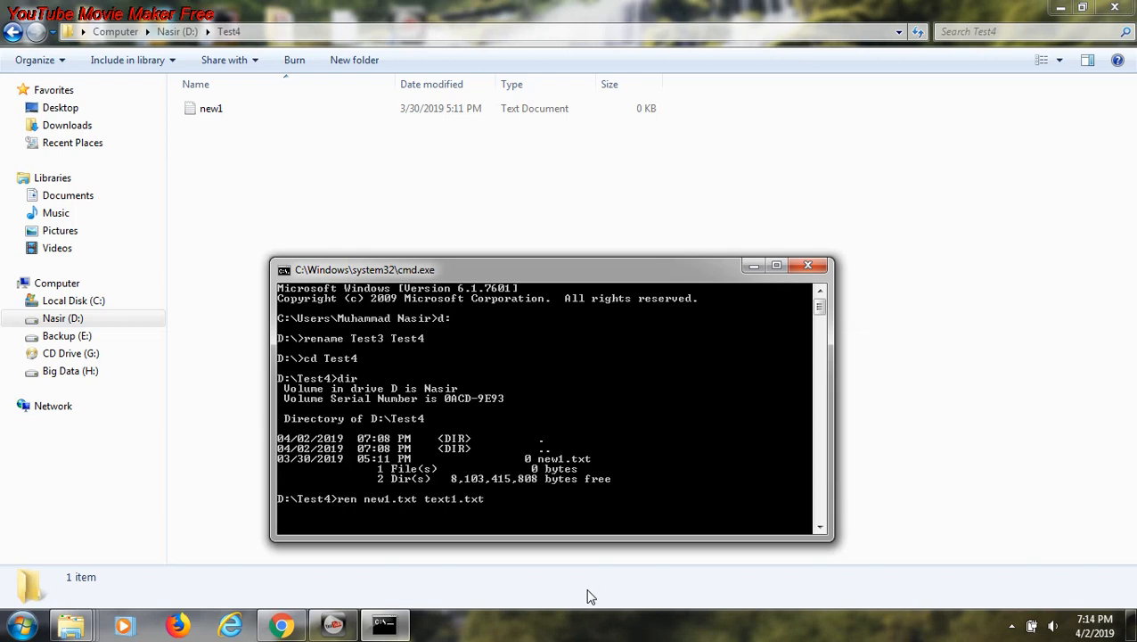
mouse_move(511, 522)
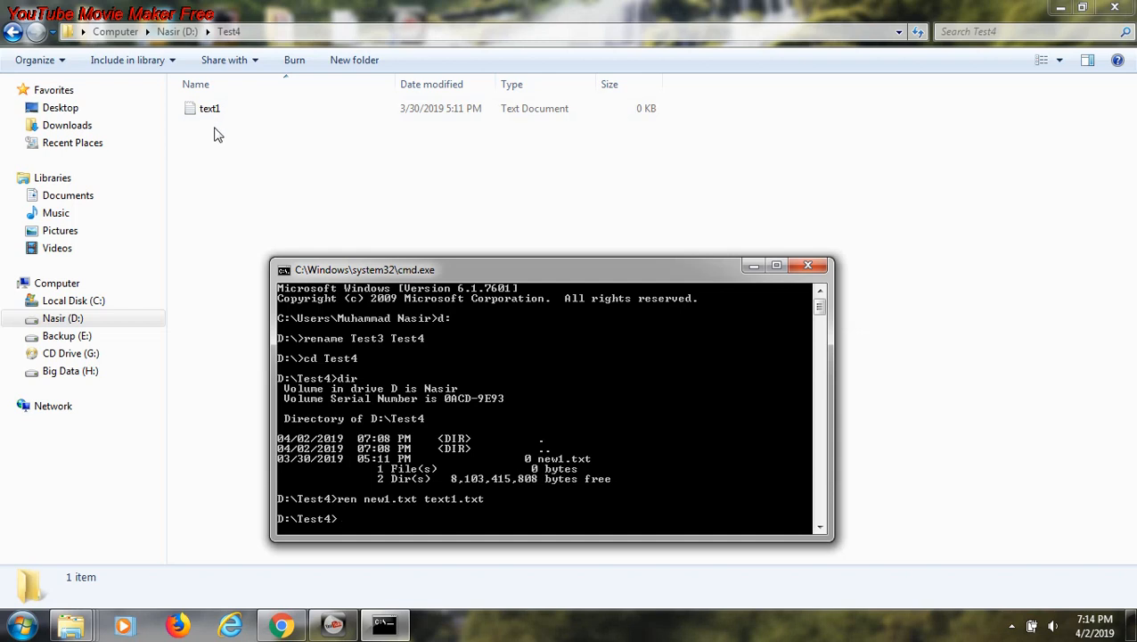
mouse_move(421, 535)
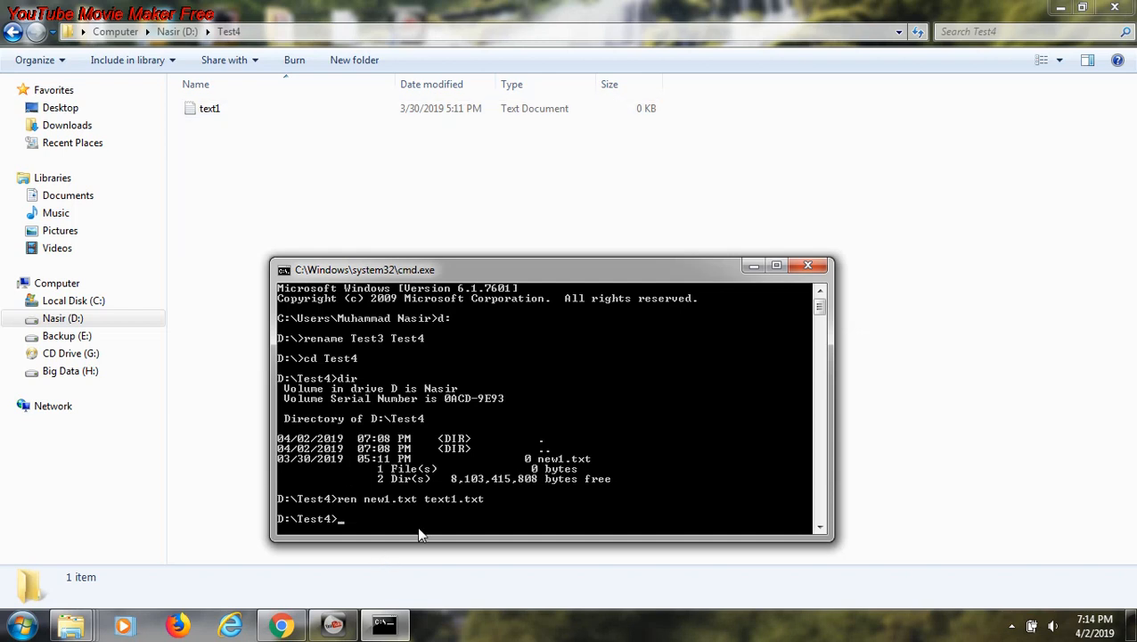